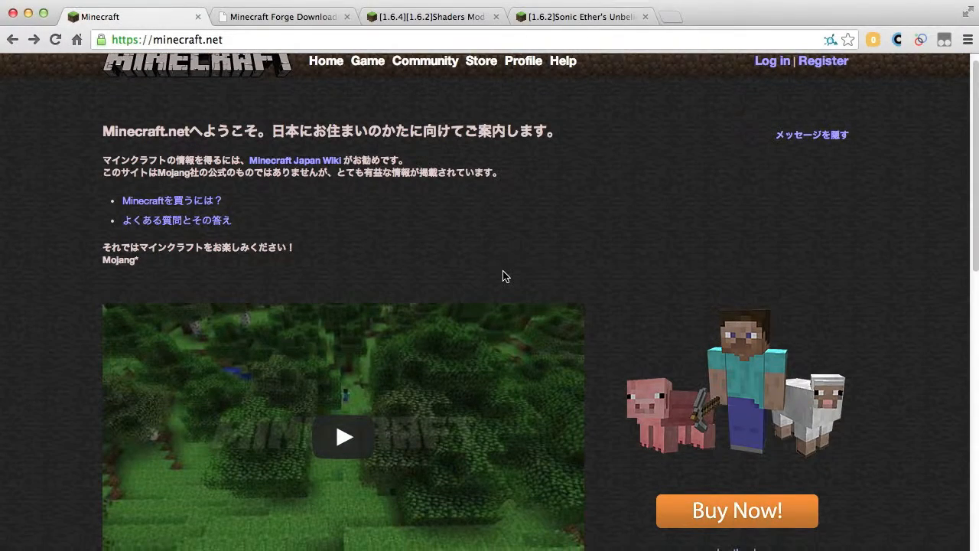
# - Scroll down and open the Minecraft game download page
pyautogui.scroll(-3)
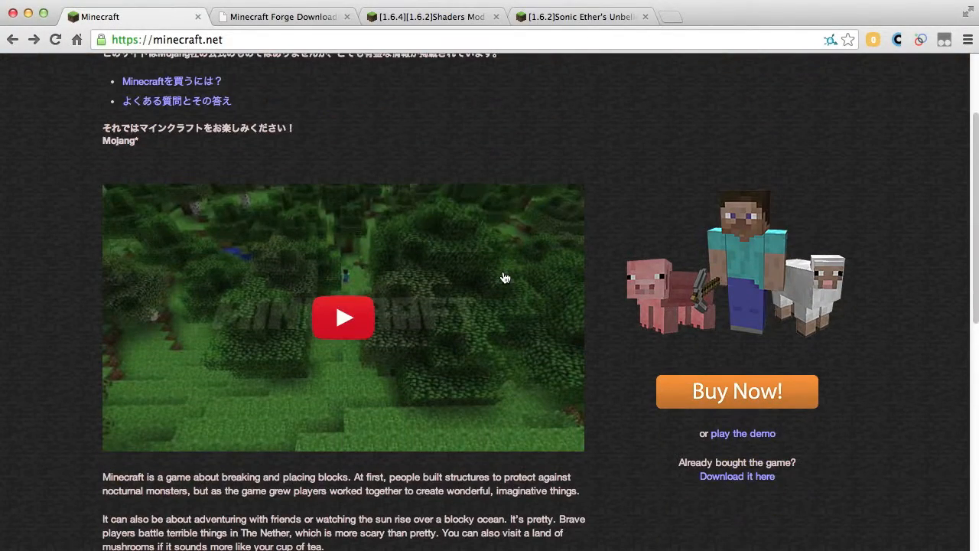
pyautogui.moveTo(564, 280)
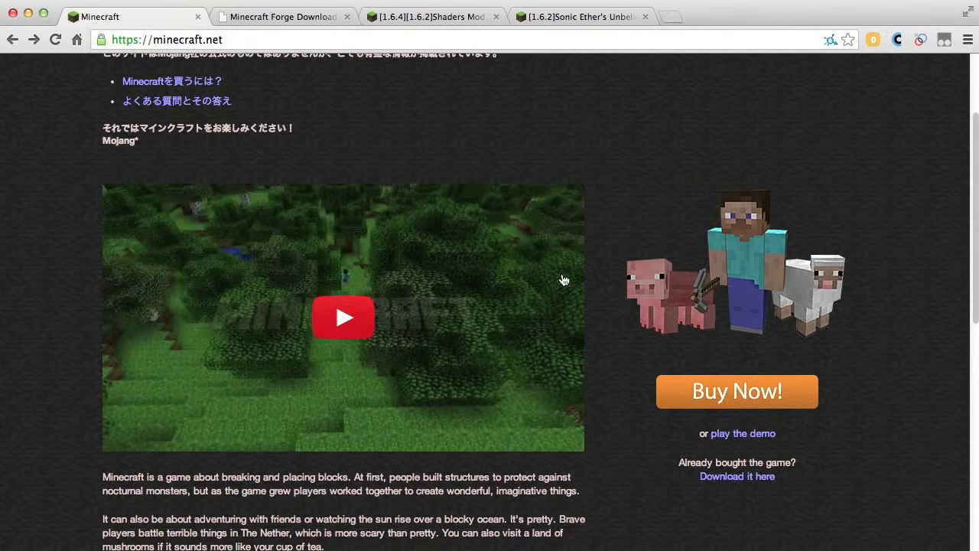
pyautogui.scroll(-3)
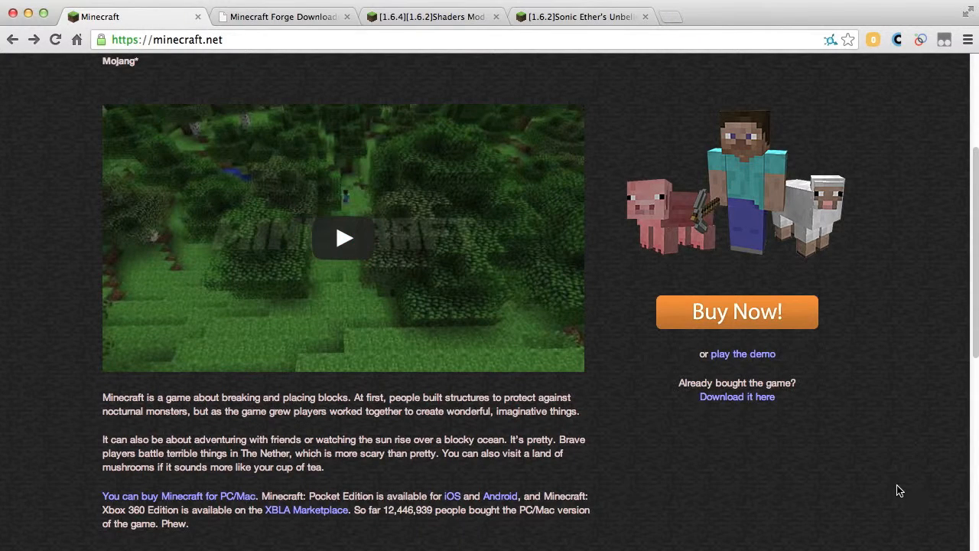
pyautogui.scroll(-3)
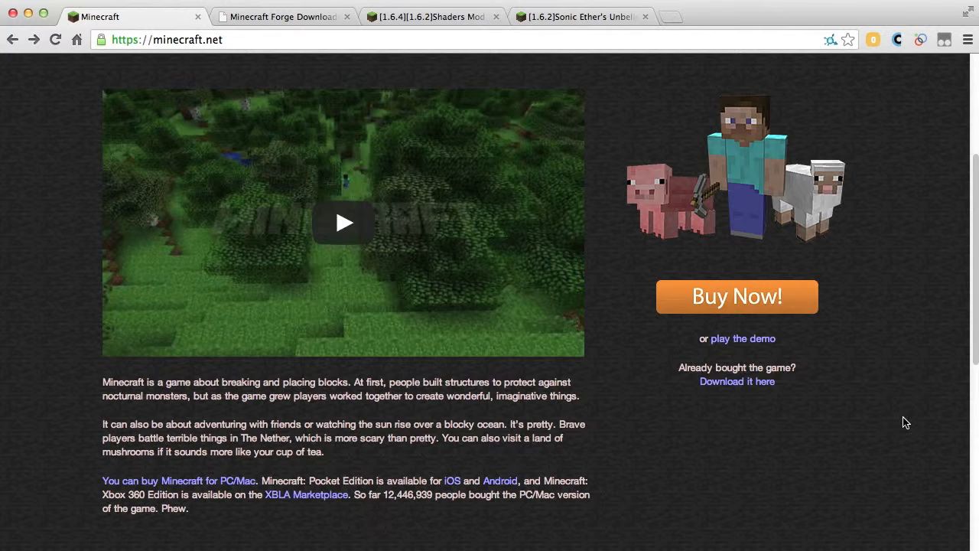
pyautogui.moveTo(903, 421)
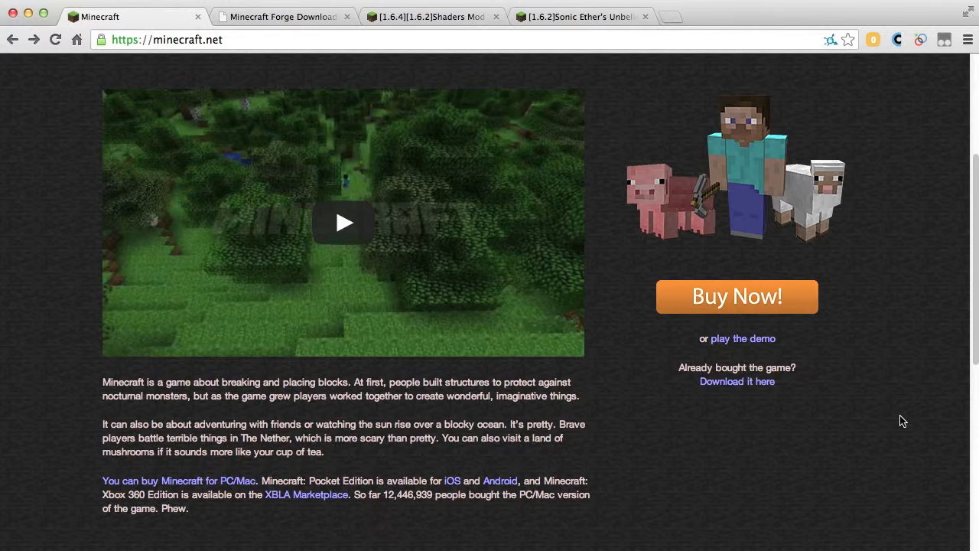
pyautogui.moveTo(855, 425)
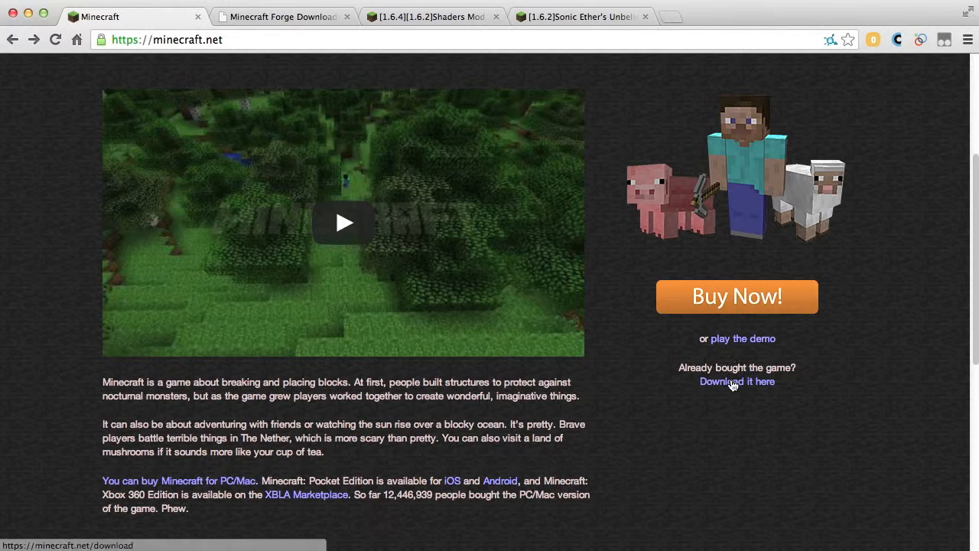
pyautogui.click(737, 381)
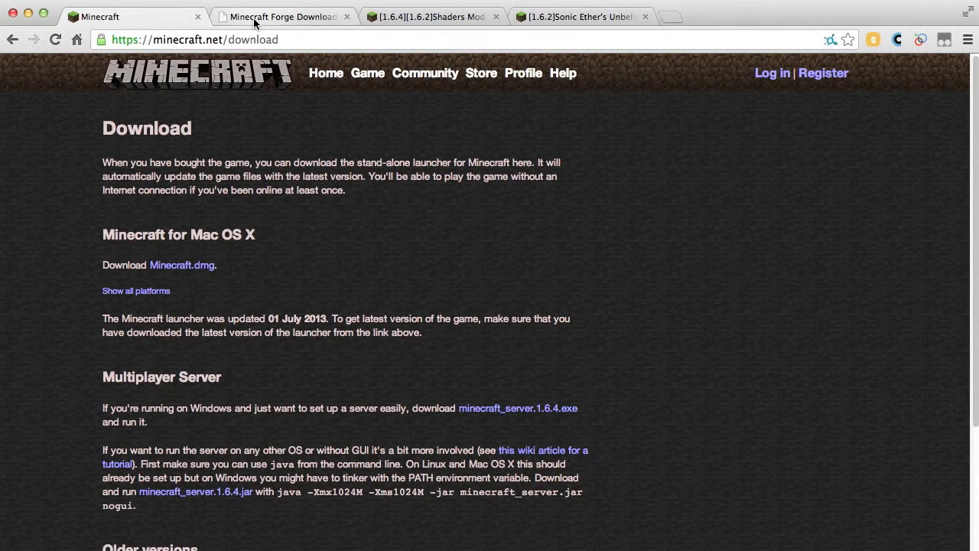
# - Get the Forge 9.11.1.933 installer for 1.6.4 from Forge Downloads
pyautogui.click(281, 16)
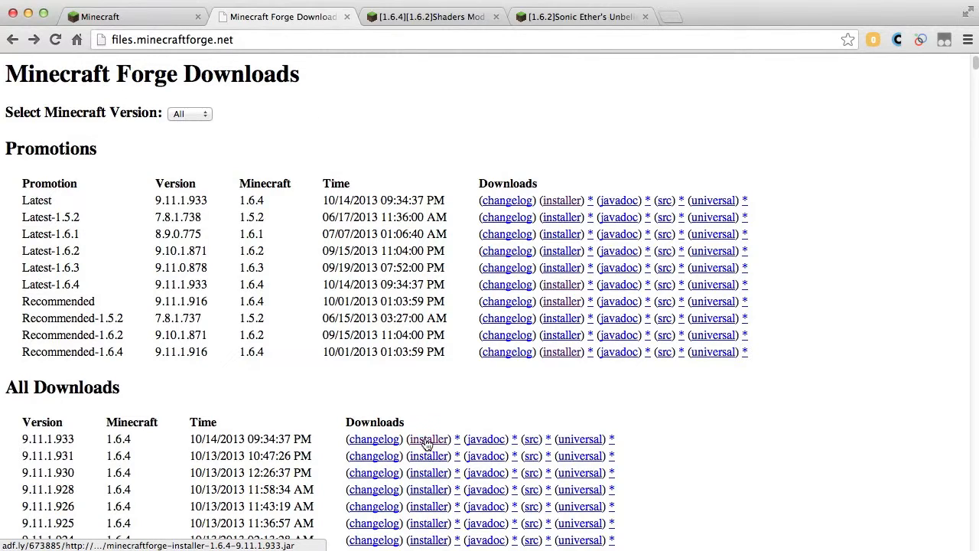
pyautogui.click(429, 438)
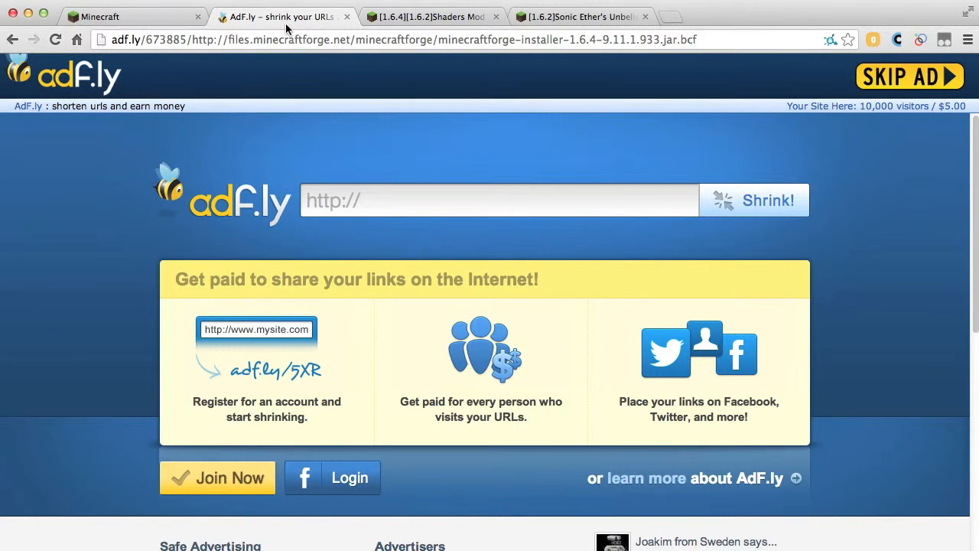
pyautogui.click(428, 16)
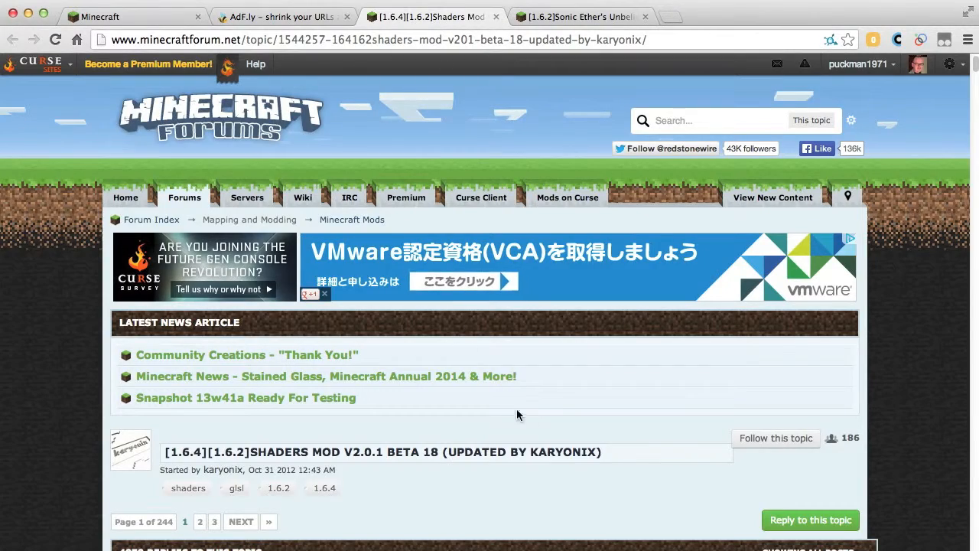
# - Follow download link 1 past the AdF.ly ad and download the ShadersModCore jar from Dropbox
pyautogui.scroll(-3)
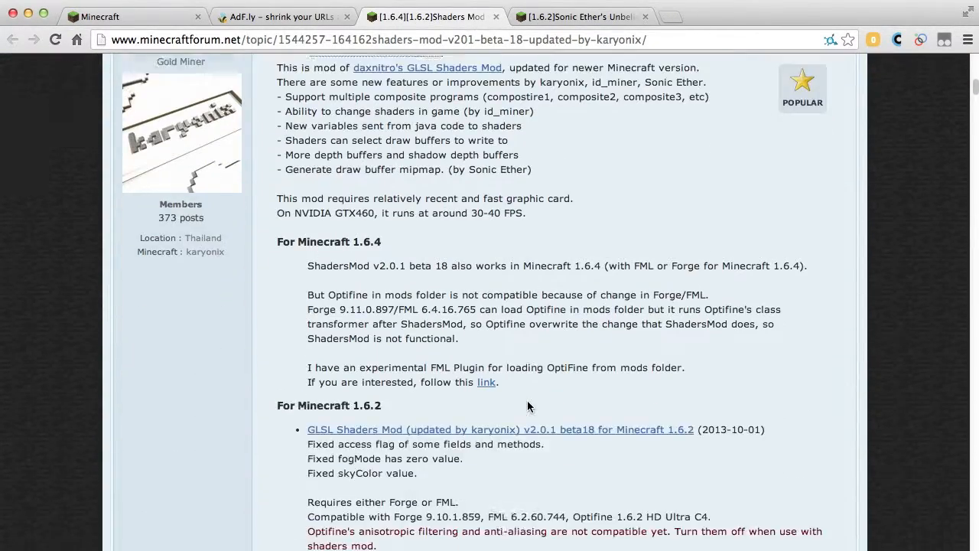
pyautogui.scroll(-3)
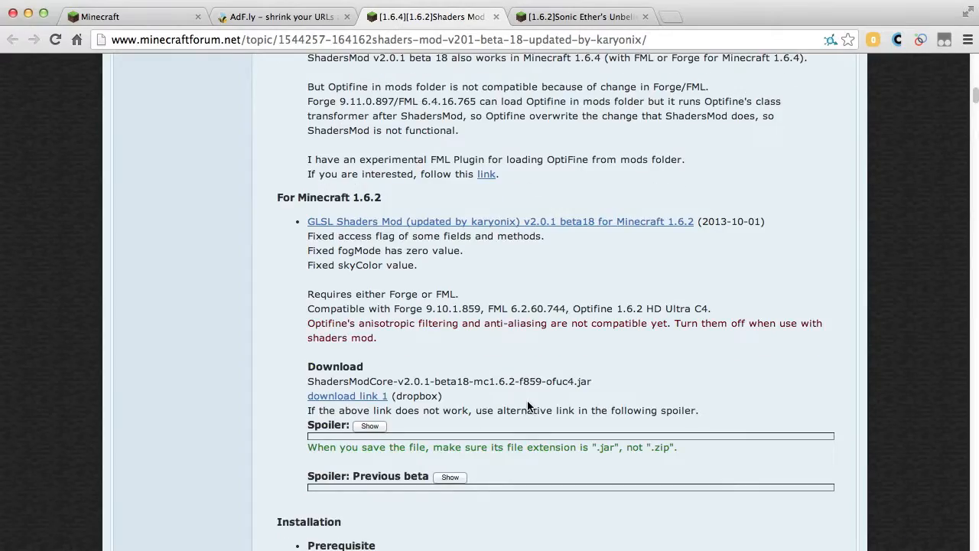
pyautogui.moveTo(410, 287)
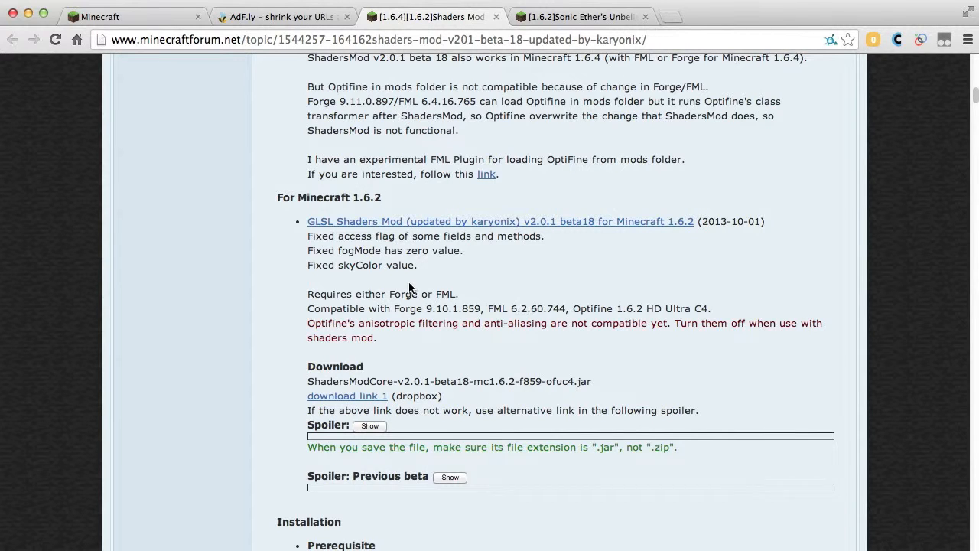
pyautogui.scroll(-3)
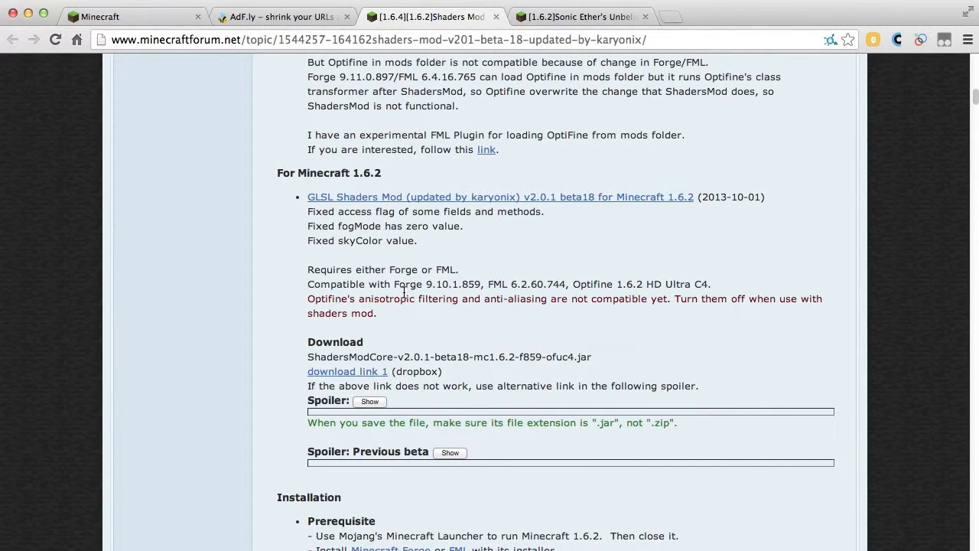
pyautogui.scroll(-3)
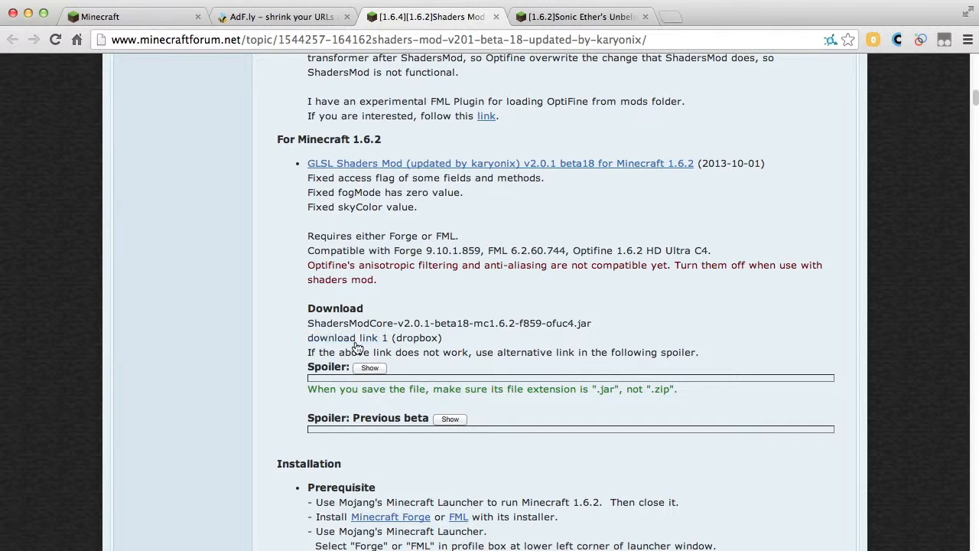
pyautogui.click(346, 337)
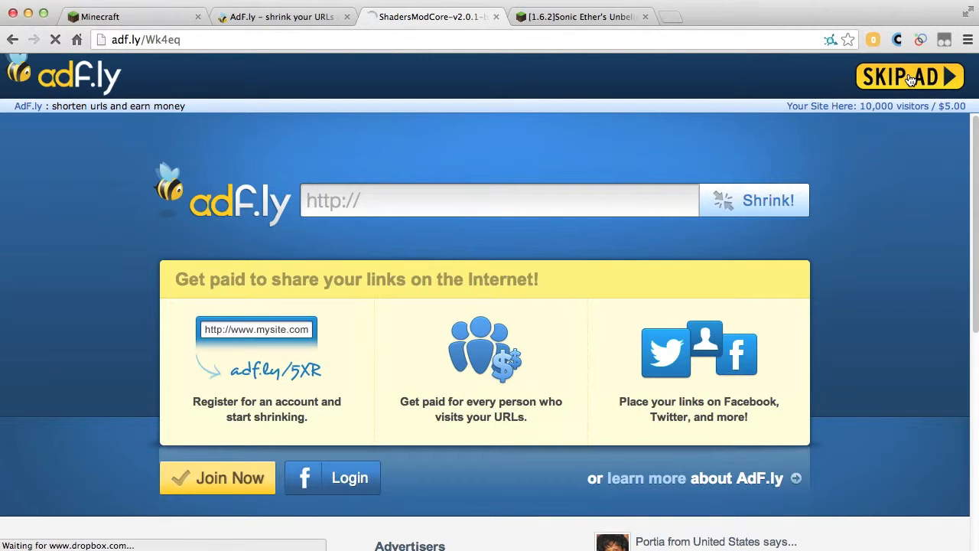
pyautogui.click(909, 77)
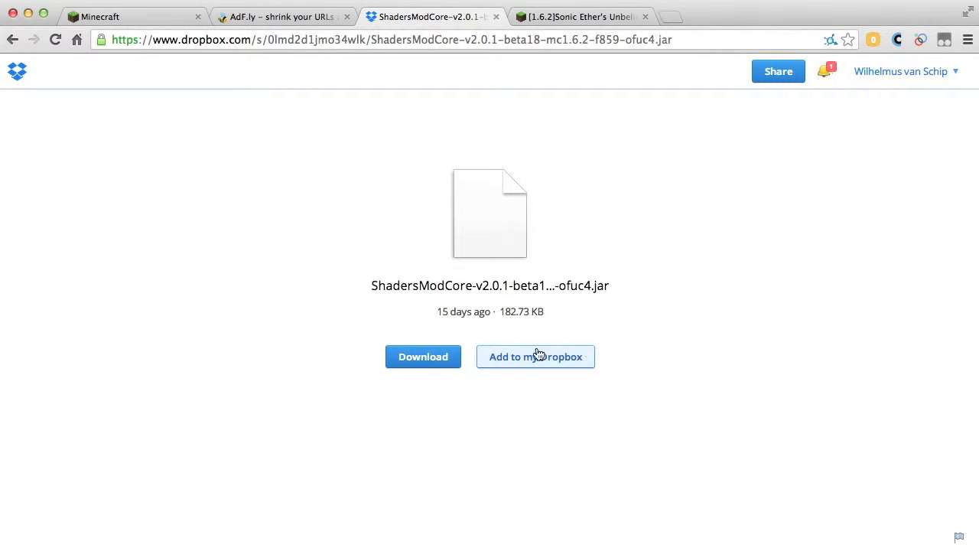
pyautogui.click(424, 356)
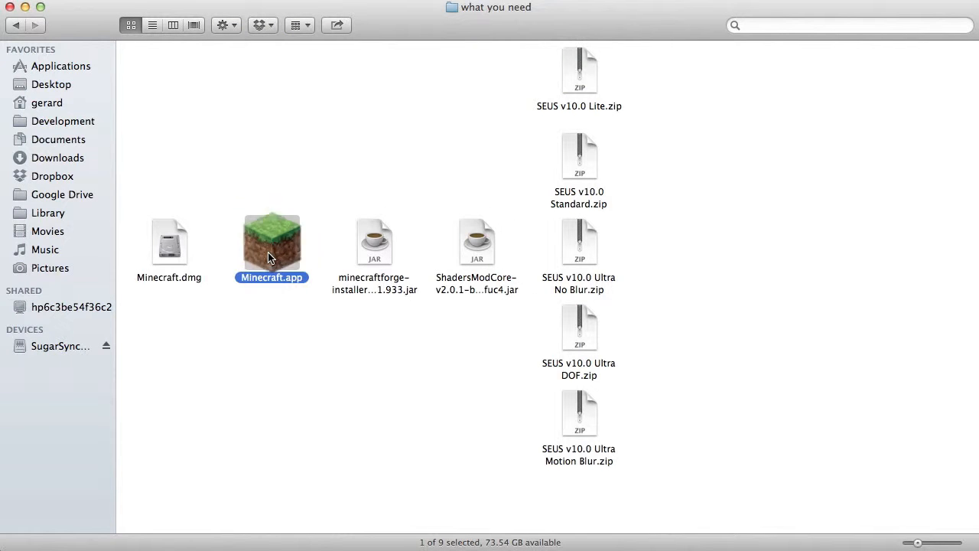
# - Launch Minecraft 1.6.4 and create a Creative-mode world named ShaderWorld
pyautogui.doubleClick(272, 241)
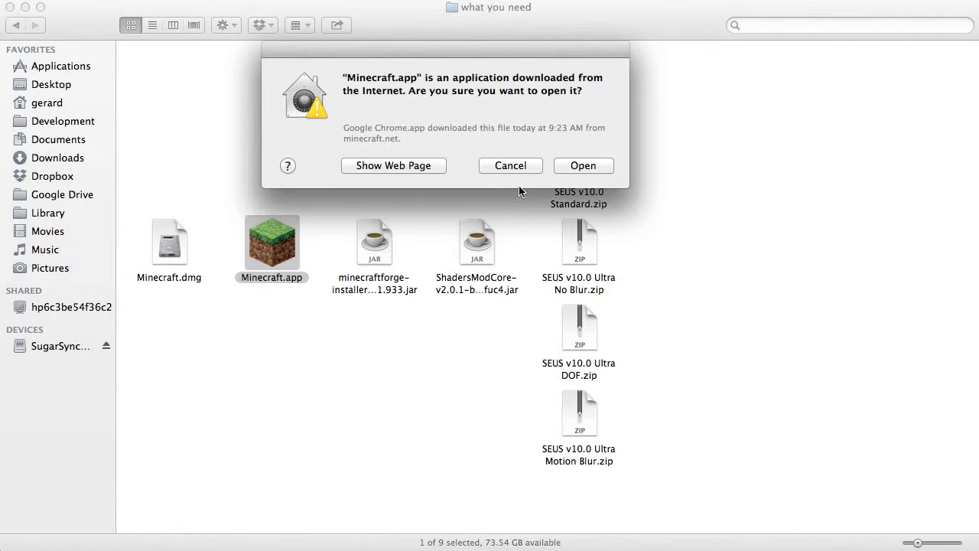
pyautogui.click(583, 165)
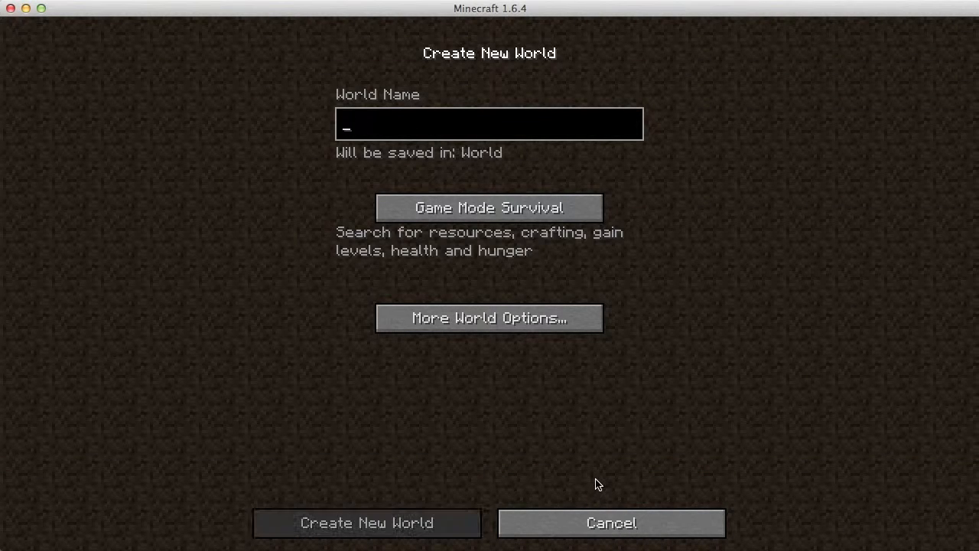
pyautogui.write('ShaderWorld')
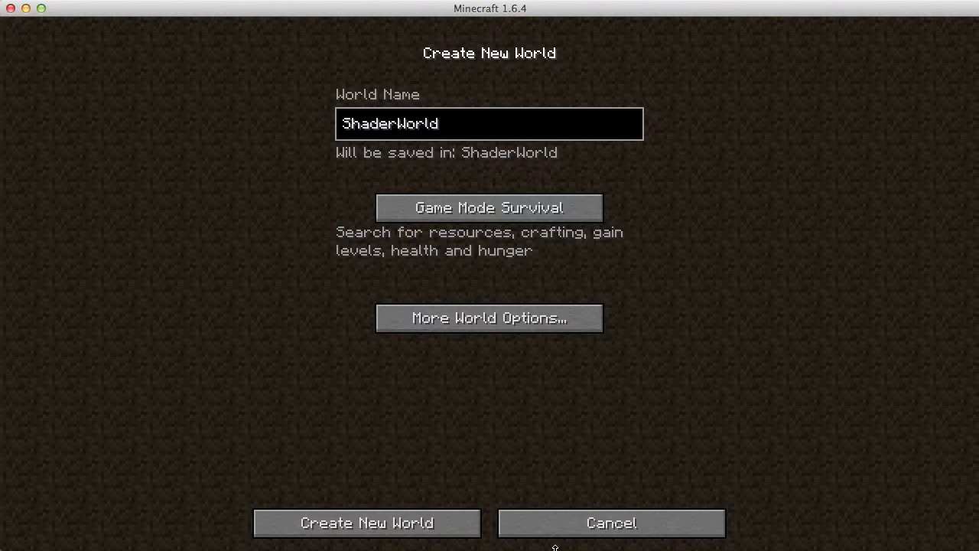
pyautogui.click(488, 208)
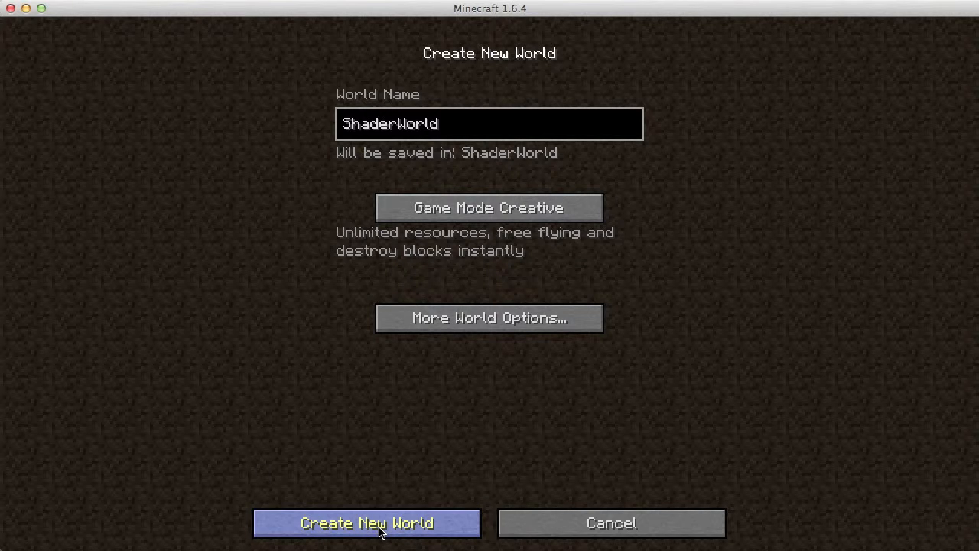
pyautogui.click(367, 523)
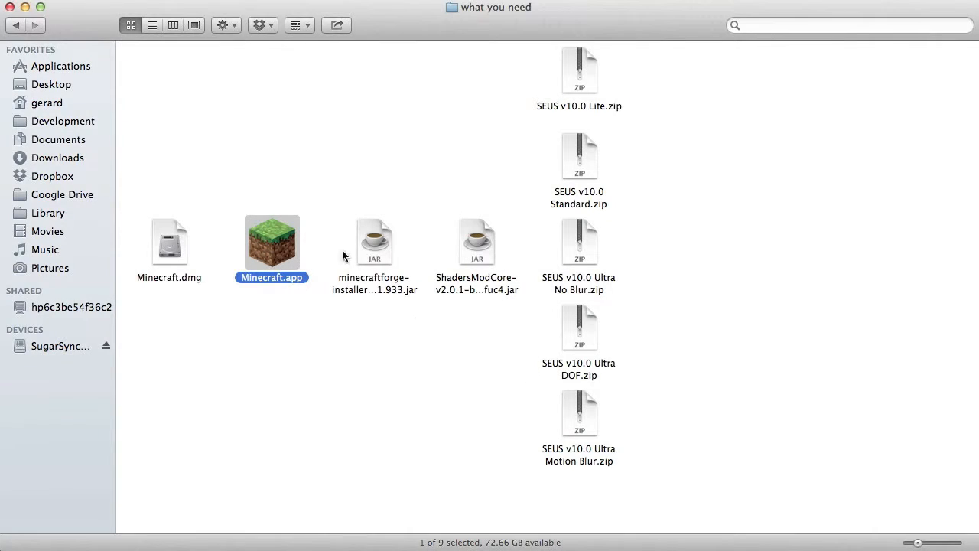
# - Run the Forge 9.11.1.933 installer with Install client and dismiss the Complete dialog
pyautogui.doubleClick(374, 242)
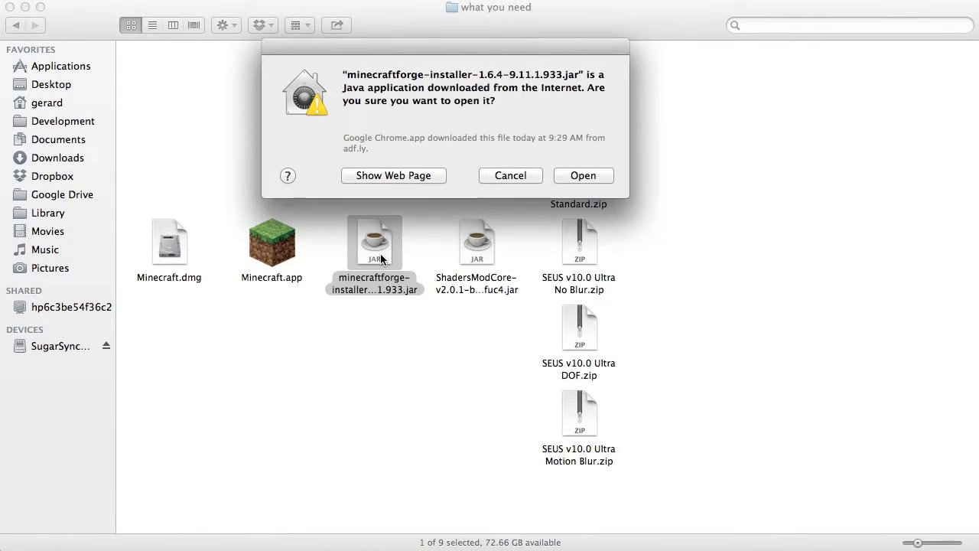
pyautogui.click(510, 175)
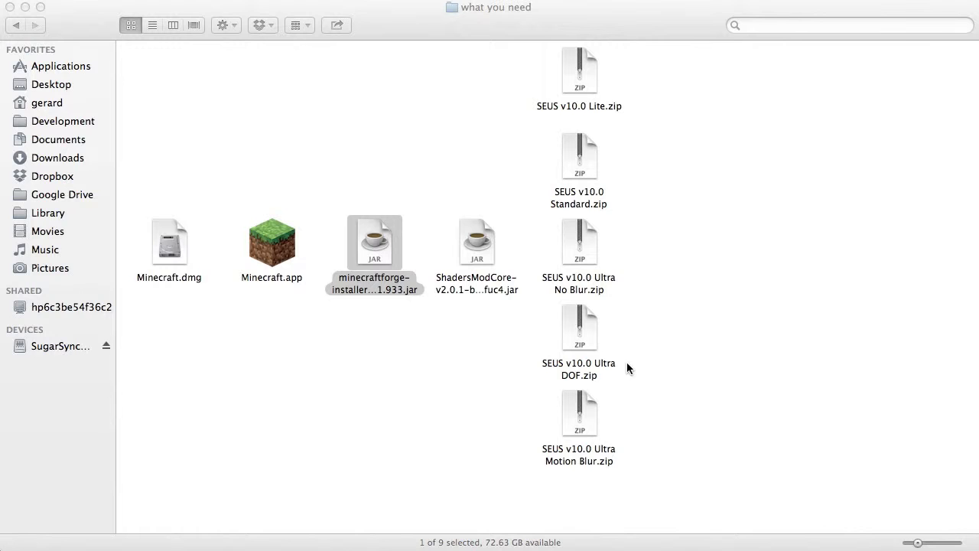
pyautogui.doubleClick(374, 241)
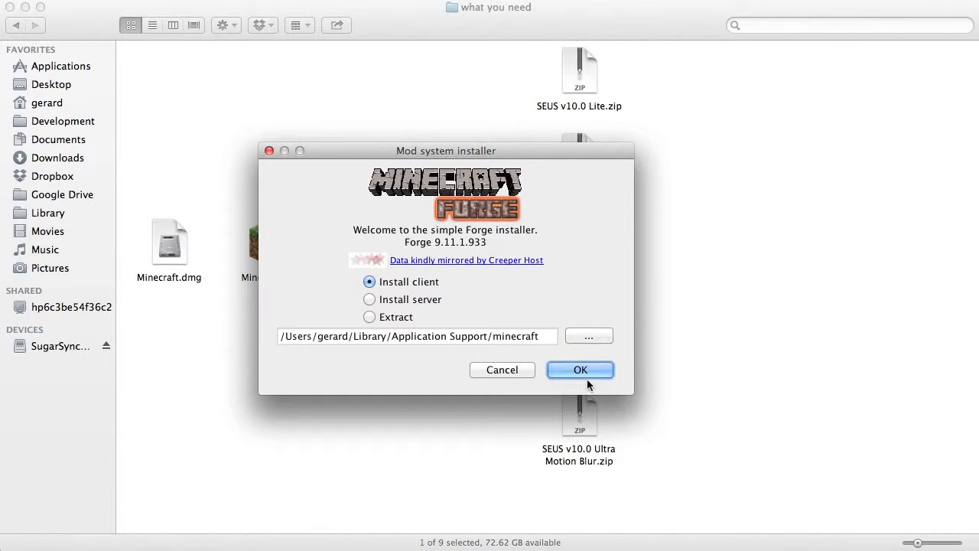
pyautogui.click(580, 370)
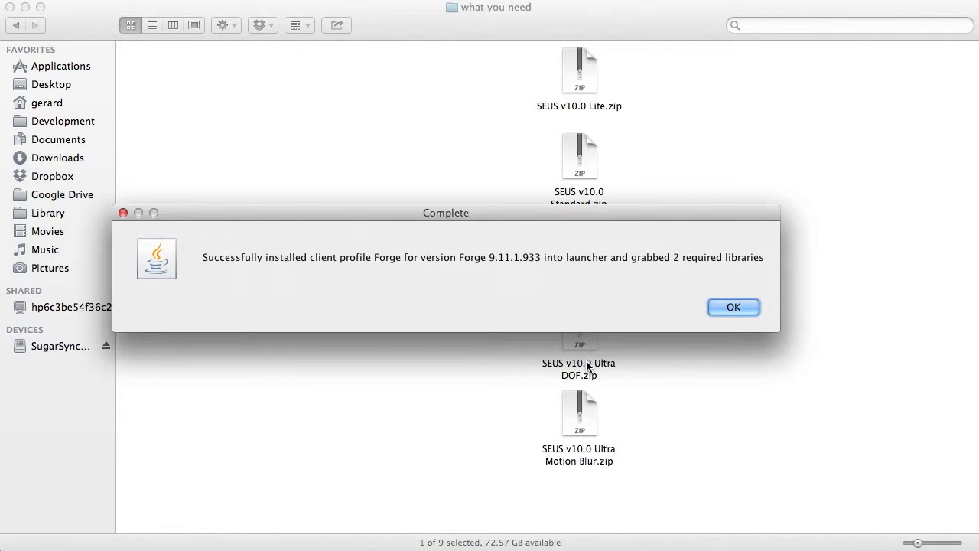
pyautogui.click(733, 307)
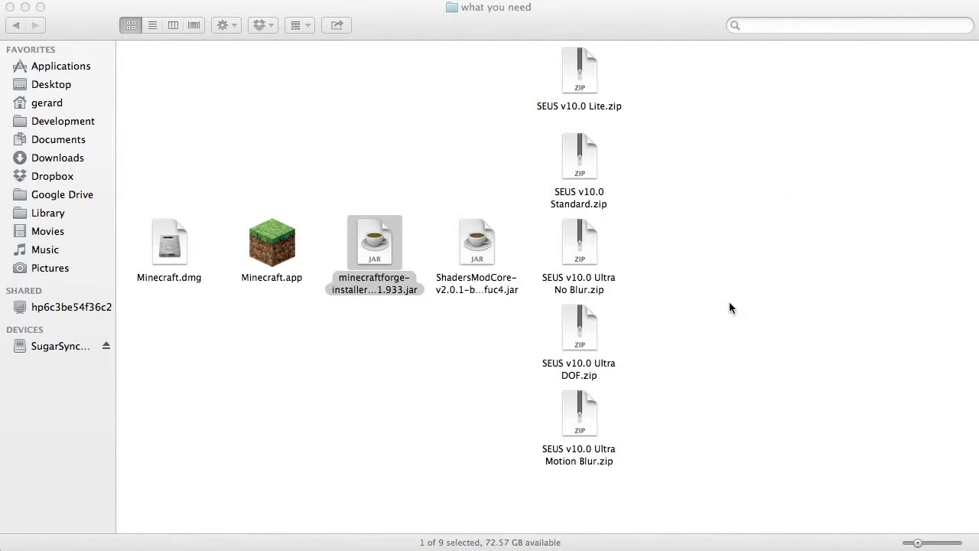
# - Play with the Forge launcher profile and check Mods lists Forge 9.11.1.933
pyautogui.click(374, 283)
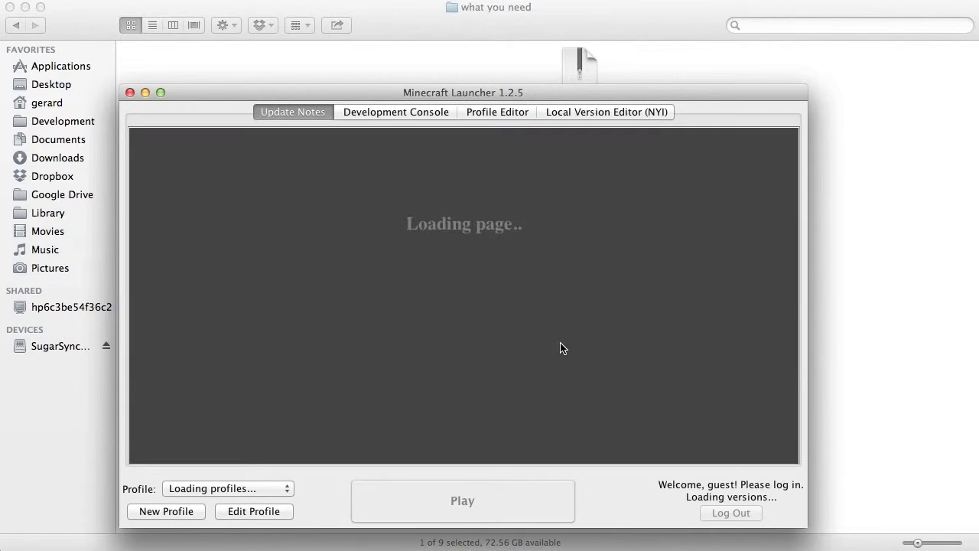
pyautogui.click(227, 488)
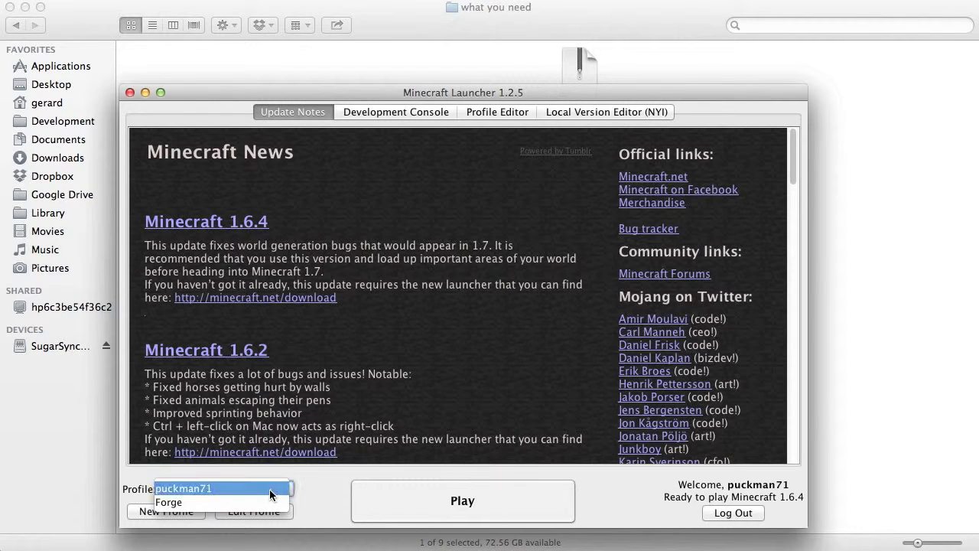
pyautogui.click(168, 502)
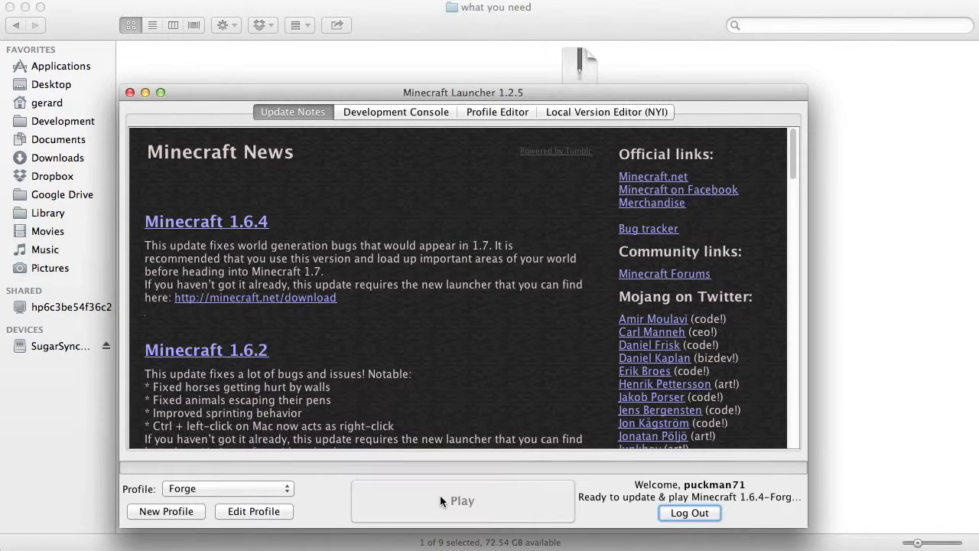
pyautogui.click(463, 500)
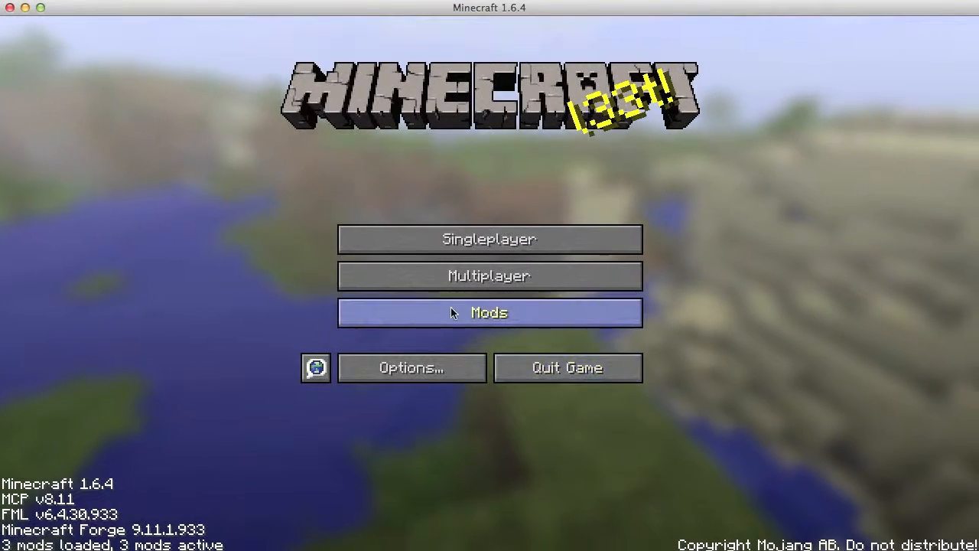
pyautogui.click(489, 312)
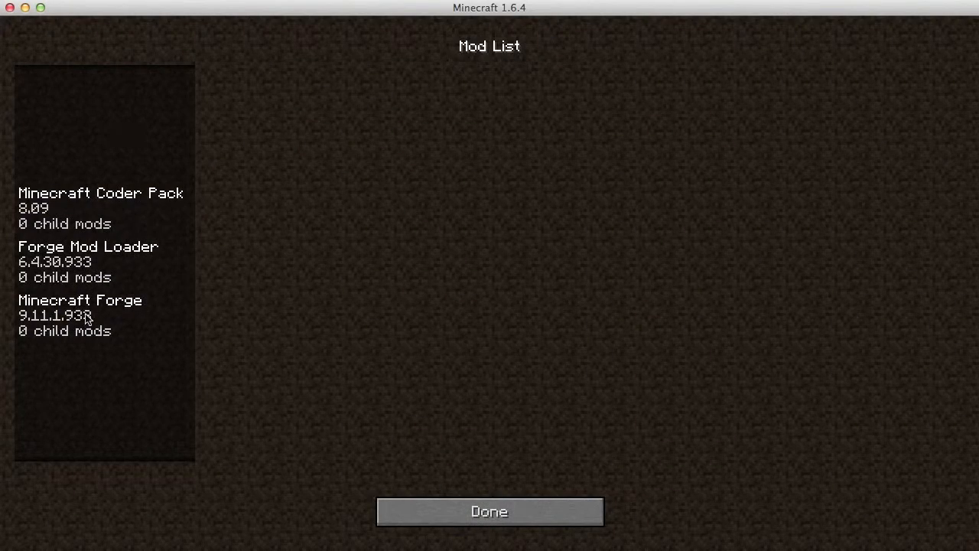
pyautogui.moveTo(348, 414)
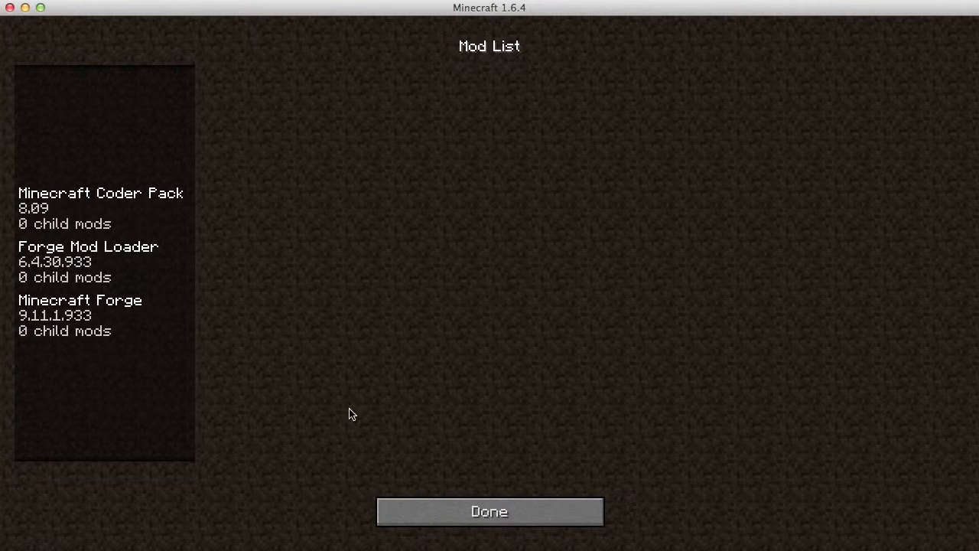
pyautogui.click(489, 511)
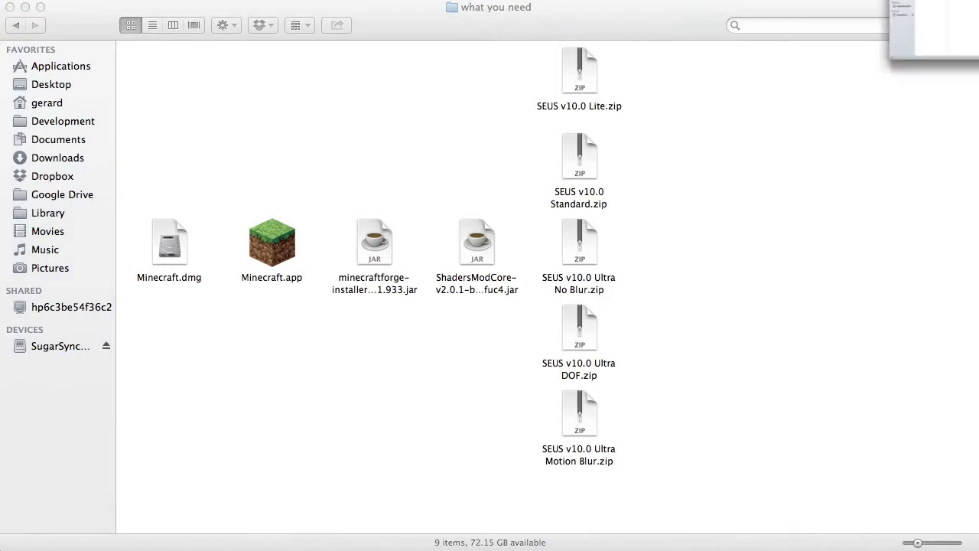
# - Browse Finder from Library through Application Support into the minecraft folder
pyautogui.click(185, 41)
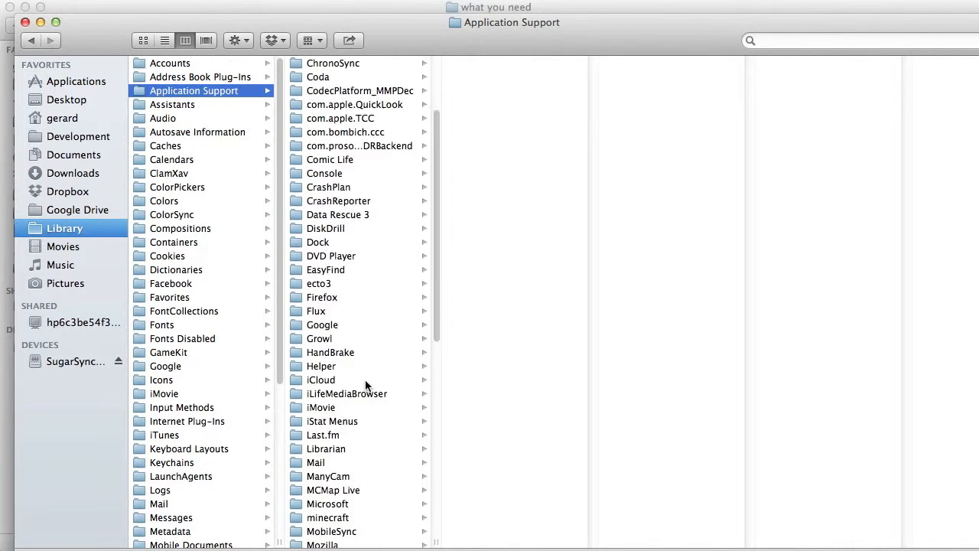
pyautogui.click(327, 476)
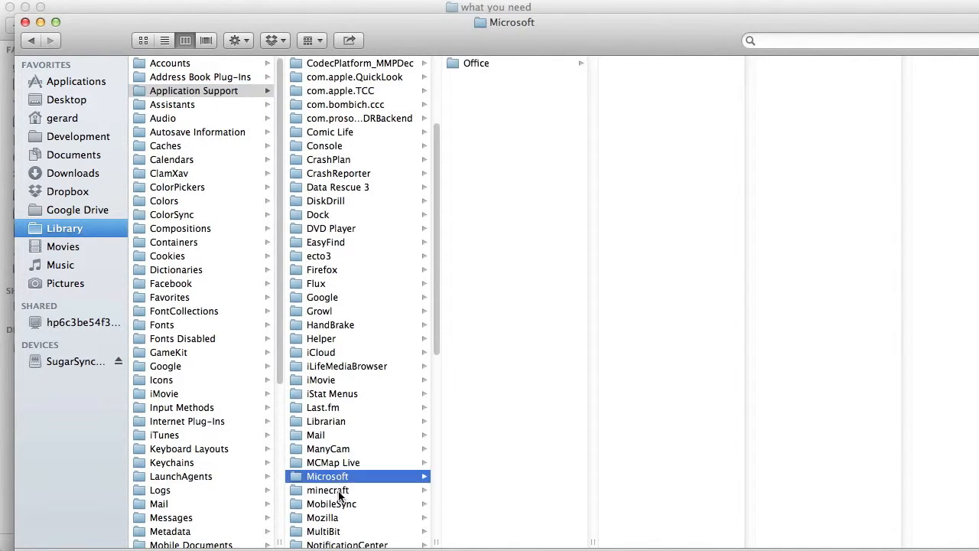
pyautogui.click(327, 490)
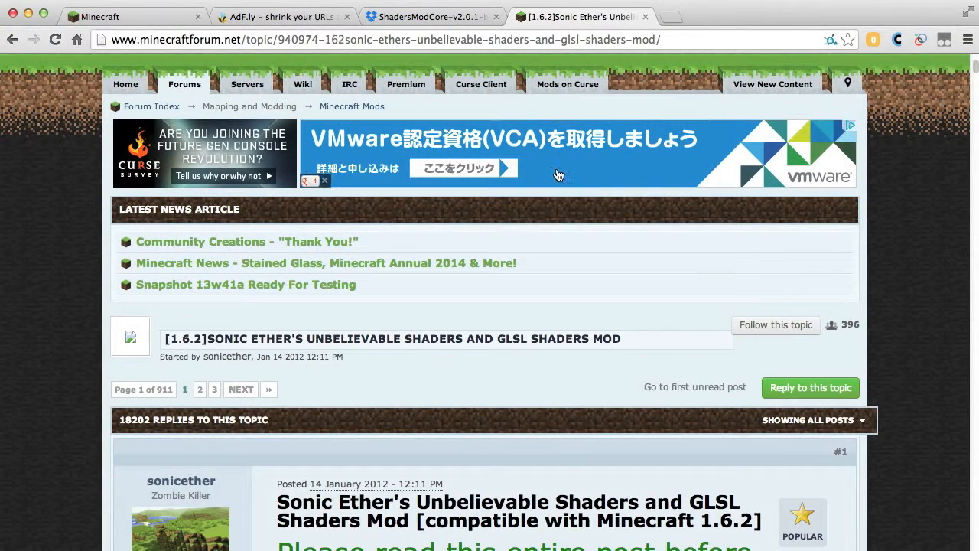
# - Scroll the SEUS thread to Legacy Versions and open the SEUS v10 RC7 Ultra link
pyautogui.scroll(-3)
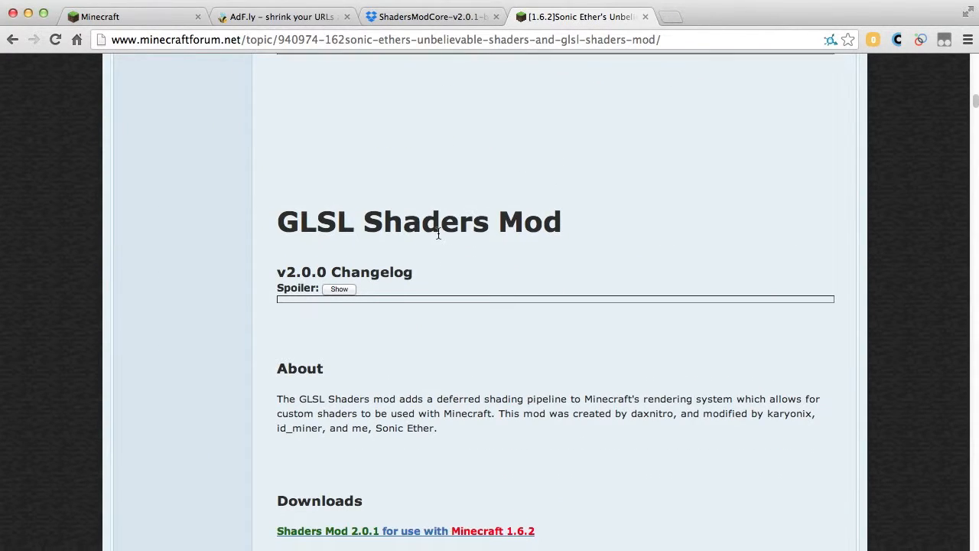
pyautogui.scroll(-3)
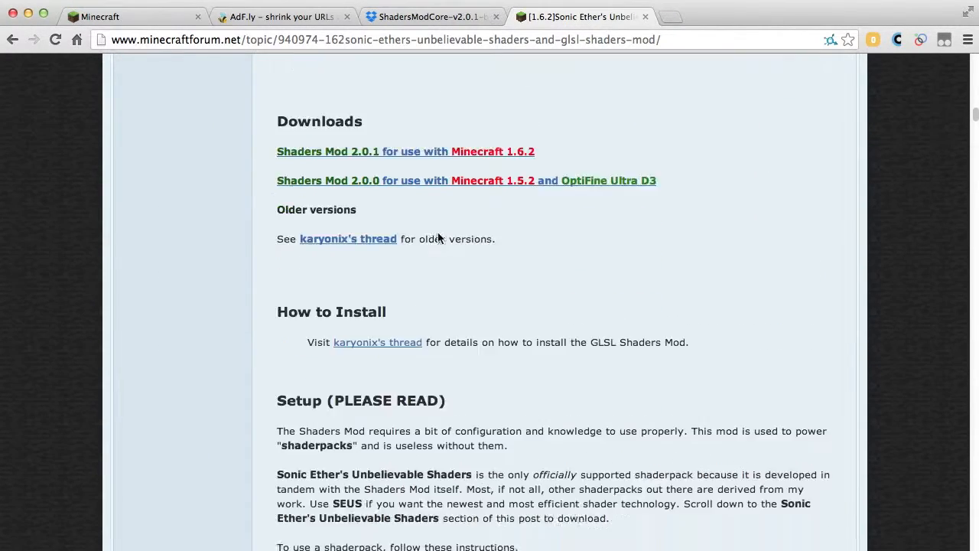
pyautogui.scroll(-3)
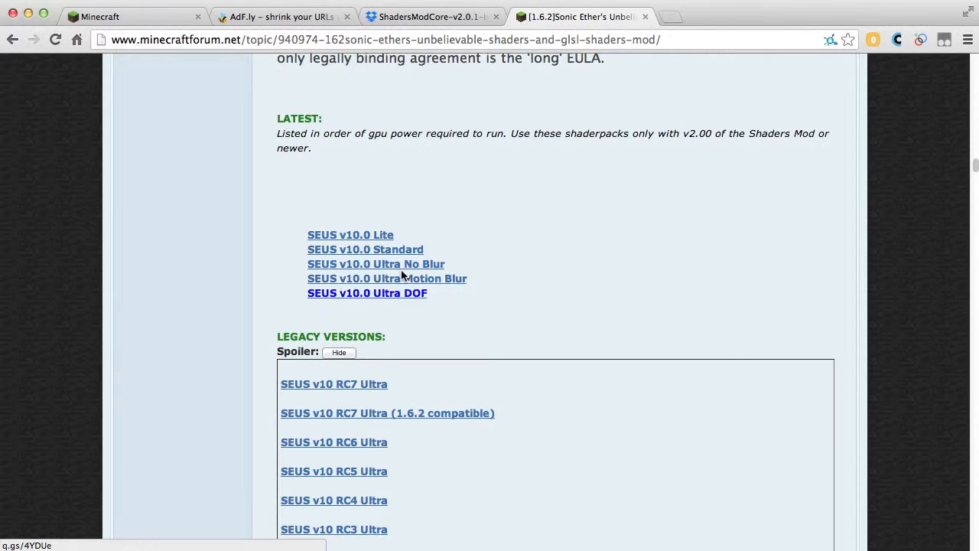
pyautogui.moveTo(377, 306)
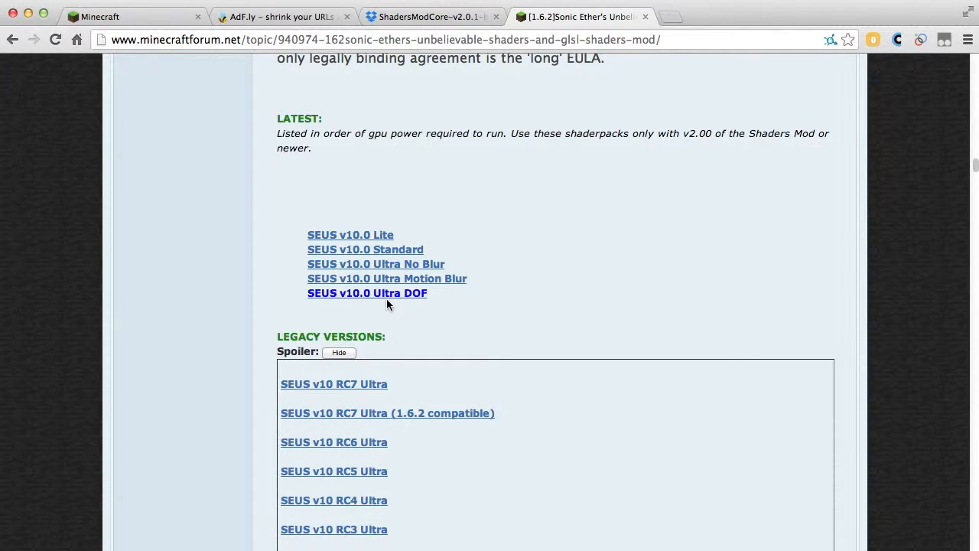
pyautogui.scroll(-3)
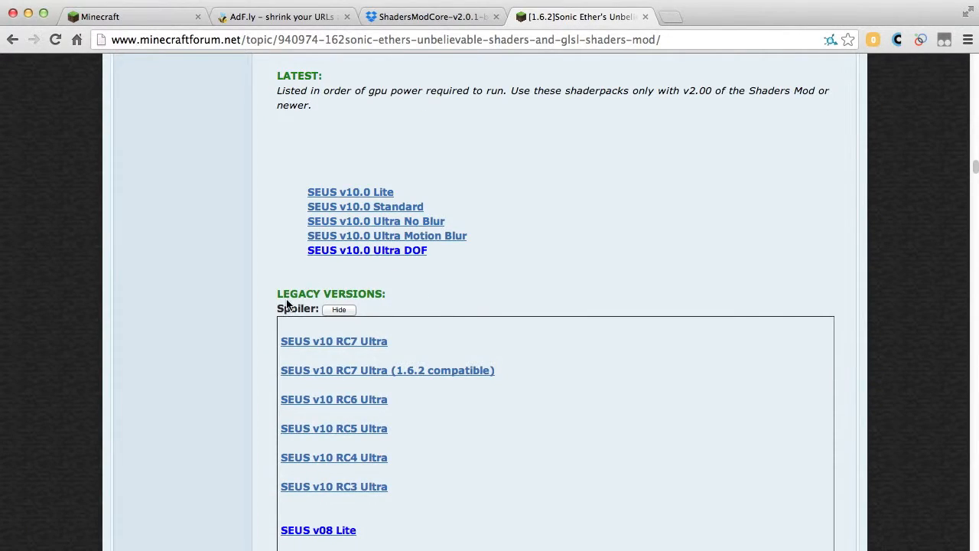
pyautogui.moveTo(356, 287)
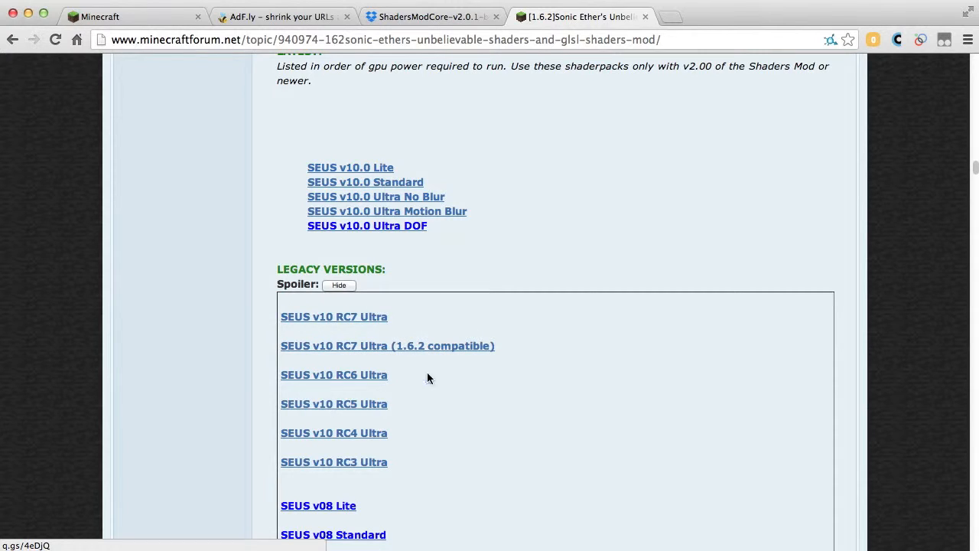
pyautogui.click(333, 317)
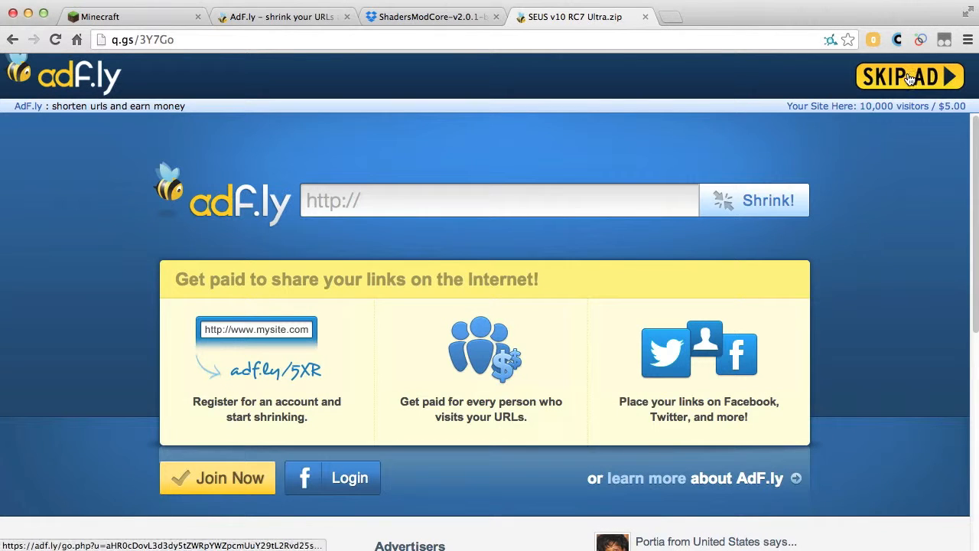
# - Skip the AdF.ly ad, download SEUS v10 RC7 Ultra.zip from MediaFire, and close its page
pyautogui.click(910, 77)
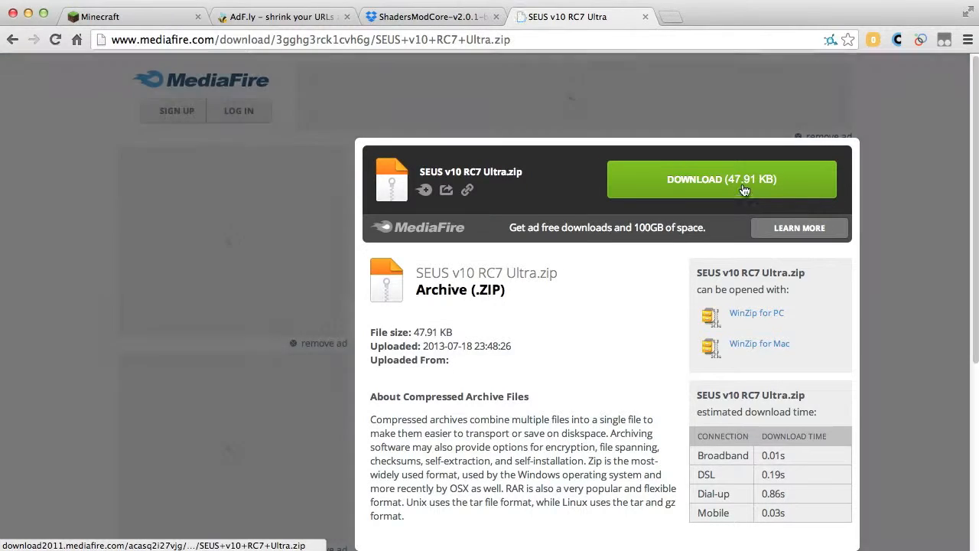
pyautogui.click(721, 179)
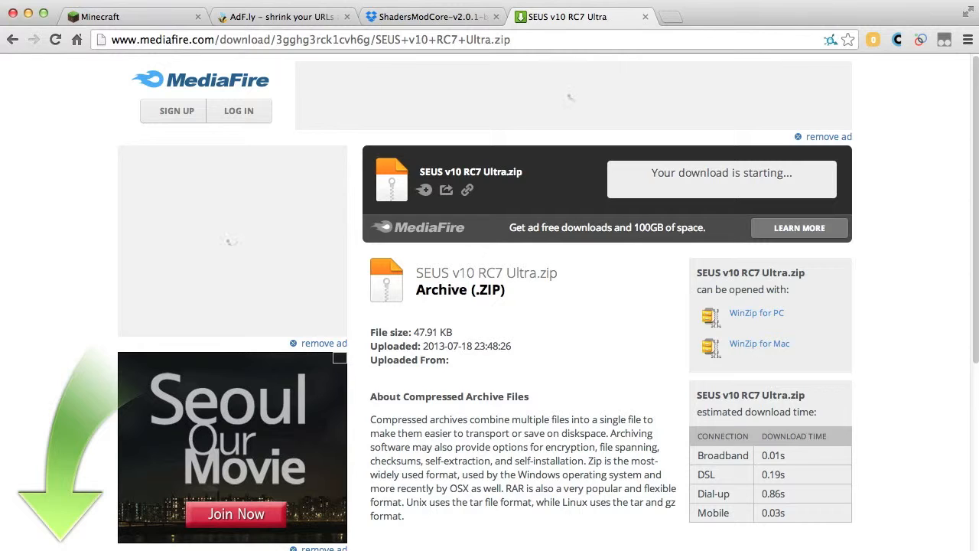
pyautogui.click(432, 16)
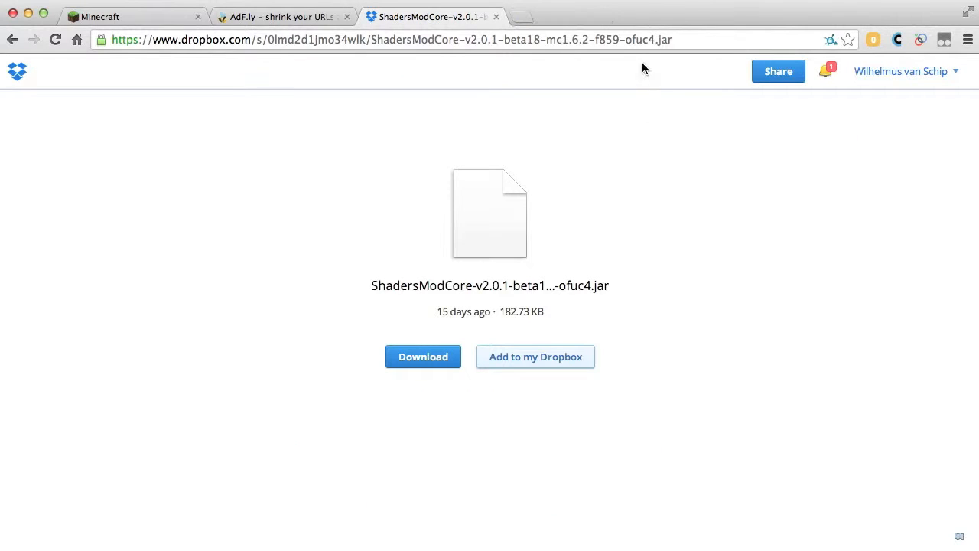
pyautogui.click(283, 16)
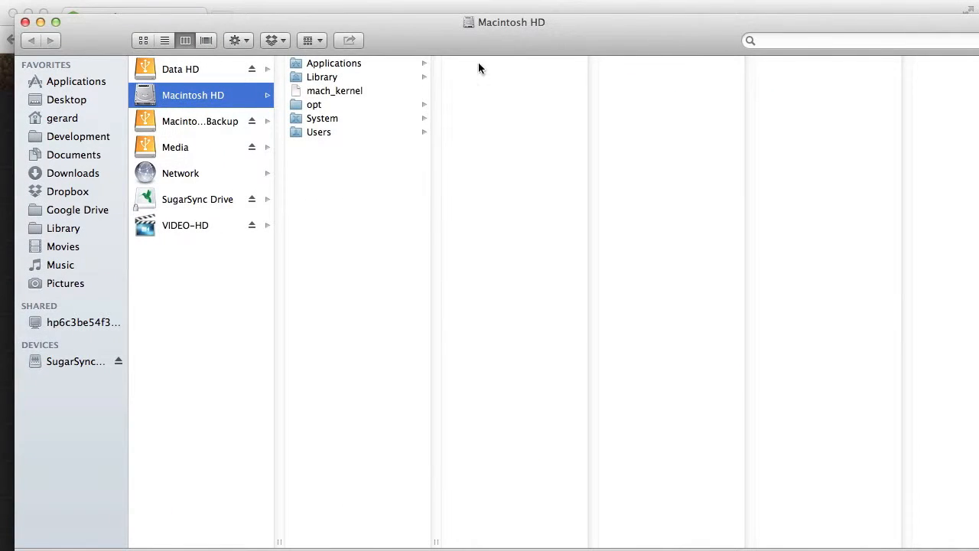
pyautogui.moveTo(79, 147)
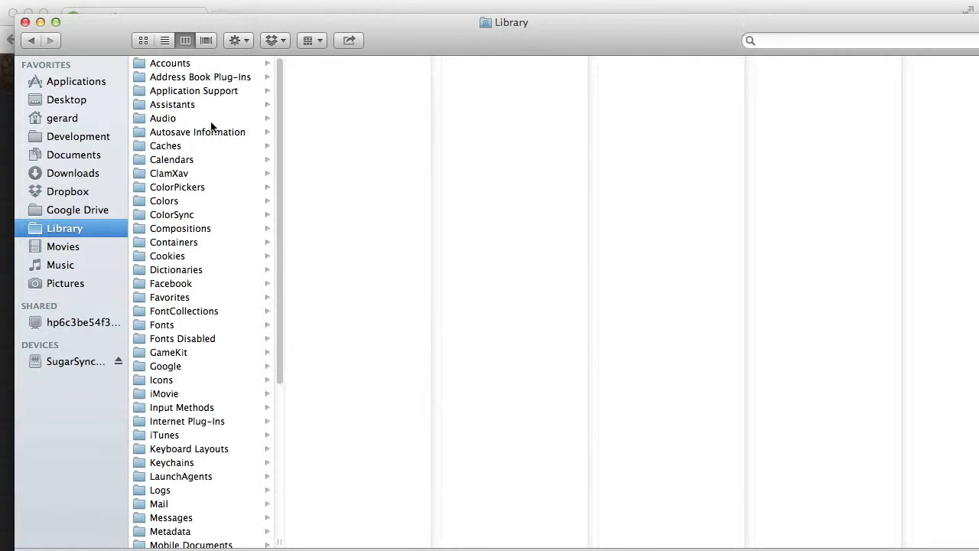
# - Navigate Finder through Application Support and minecraft to the shaderpacks folder
pyautogui.click(194, 90)
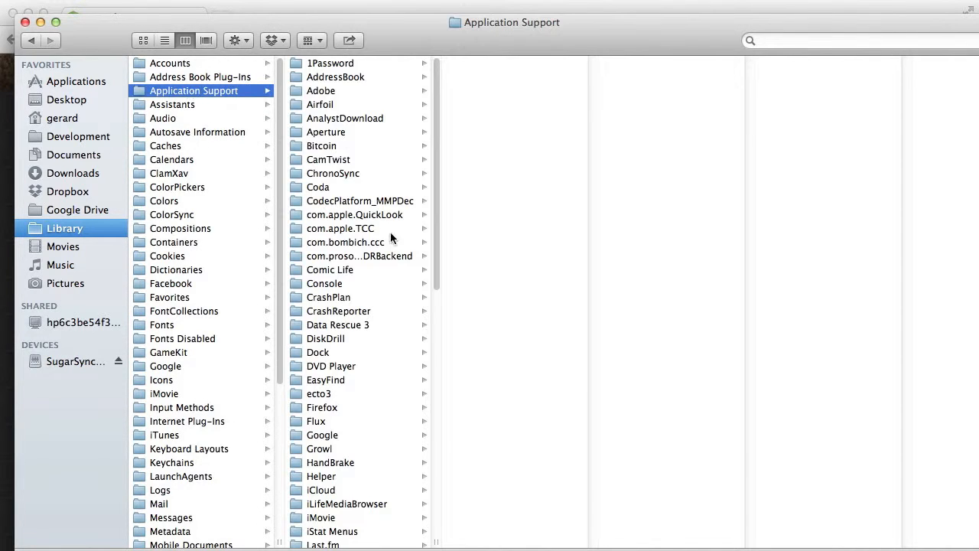
pyautogui.scroll(-3)
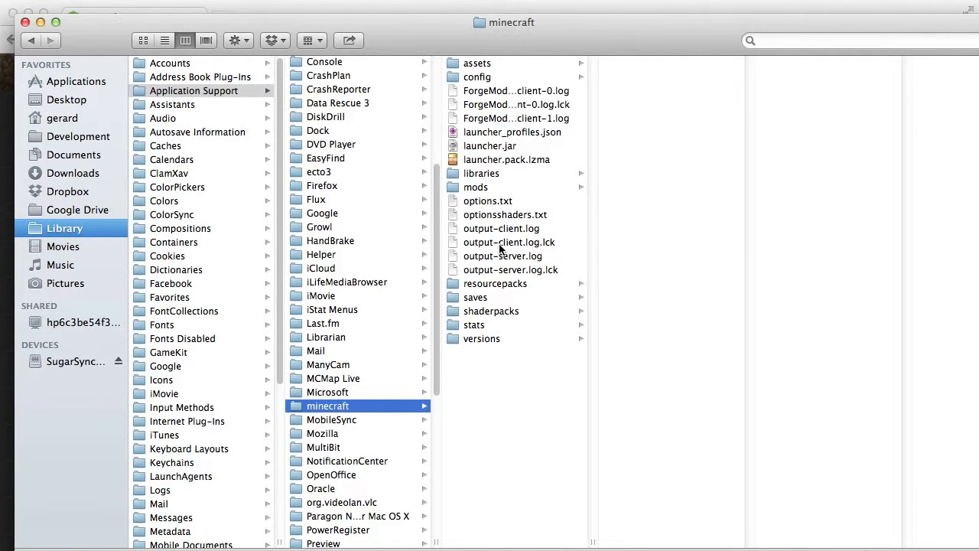
pyautogui.click(492, 310)
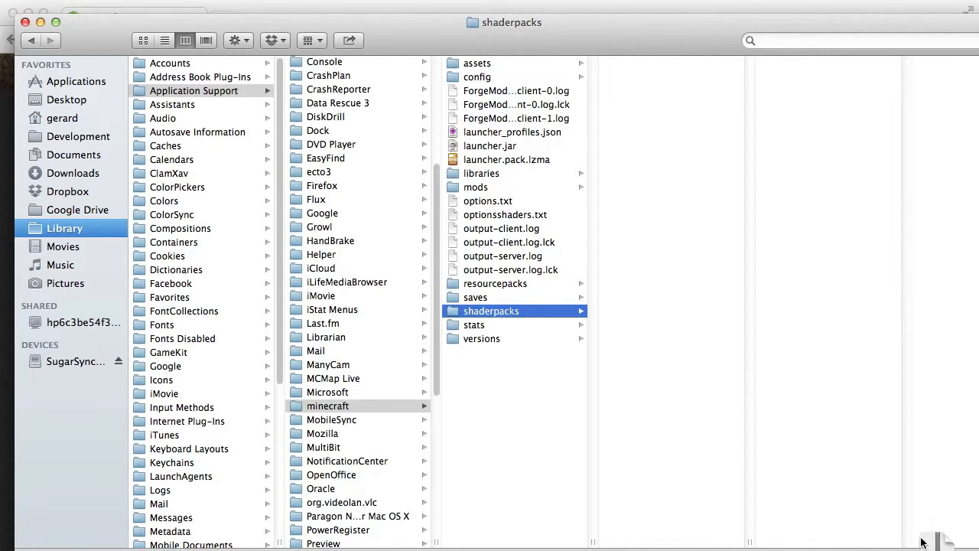
pyautogui.click(490, 310)
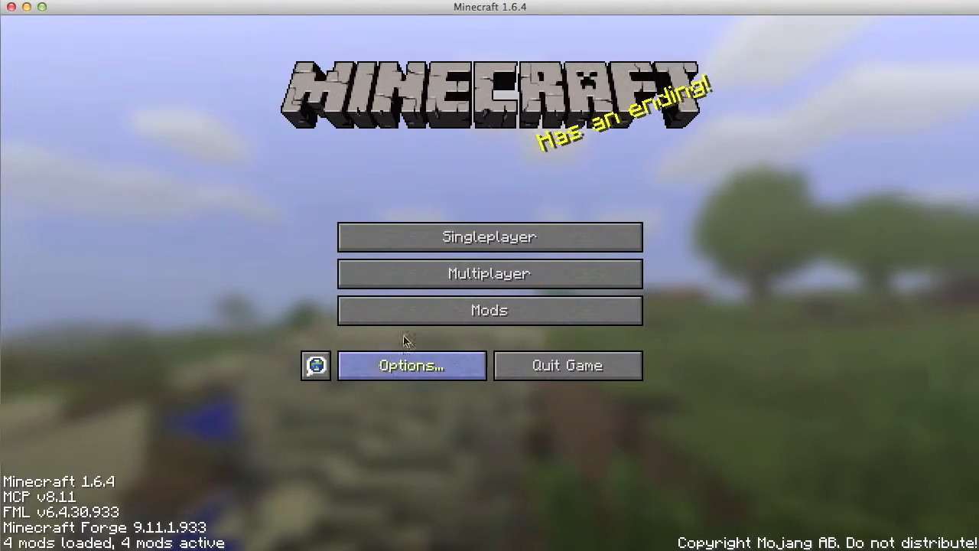
# - Load ShaderWorld, select SEUS v10 RC7 Ultra.zip under Options > Shaders, and resume play
pyautogui.click(489, 237)
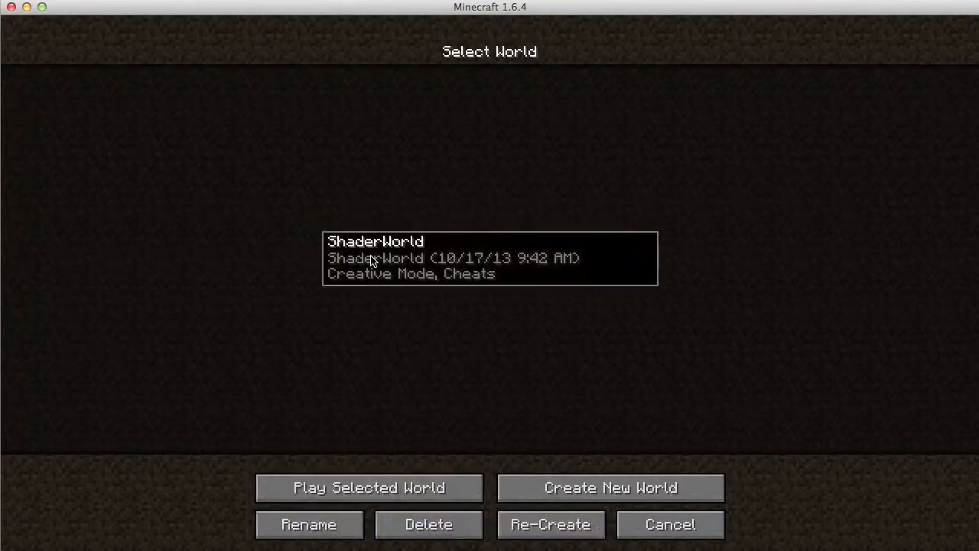
pyautogui.click(369, 487)
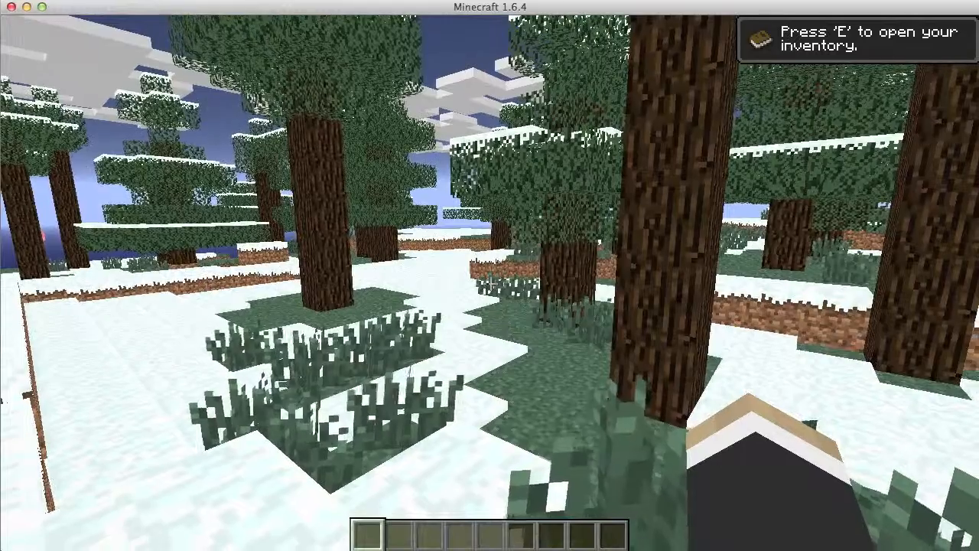
pyautogui.press('Escape')
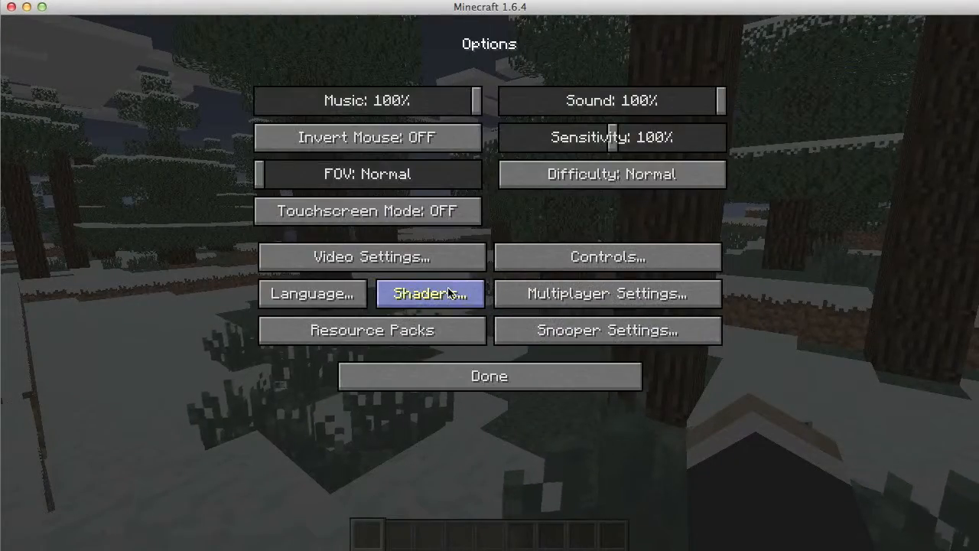
pyautogui.click(429, 293)
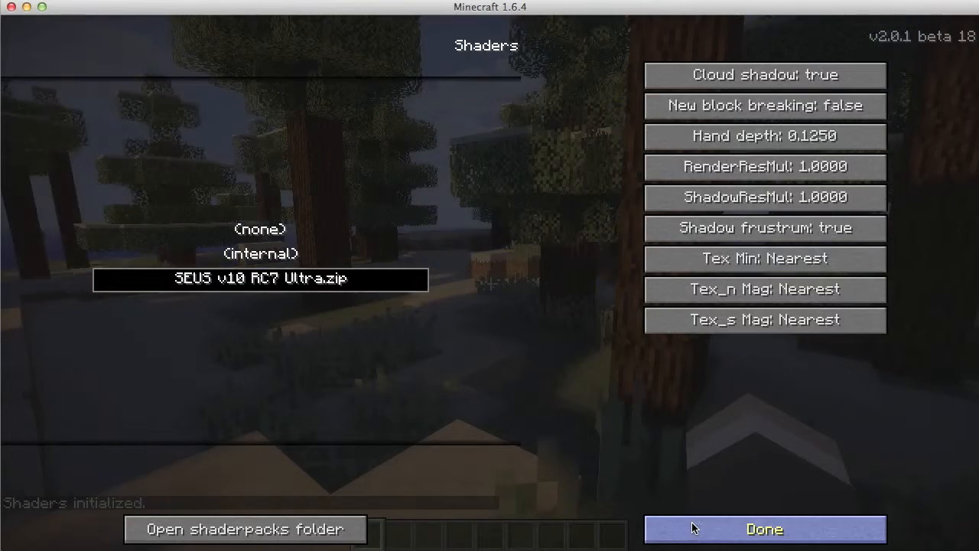
pyautogui.click(762, 529)
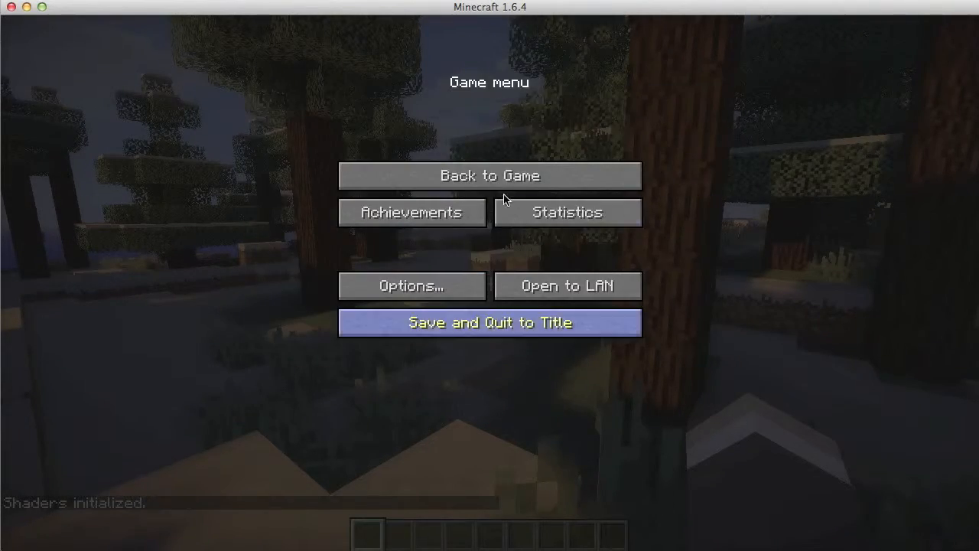
pyautogui.click(490, 175)
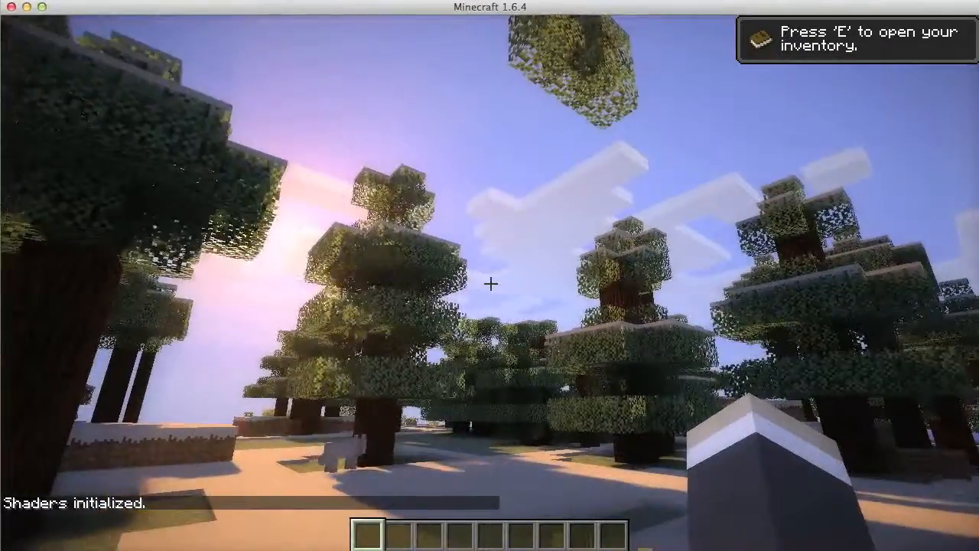
pyautogui.moveTo(490, 275)
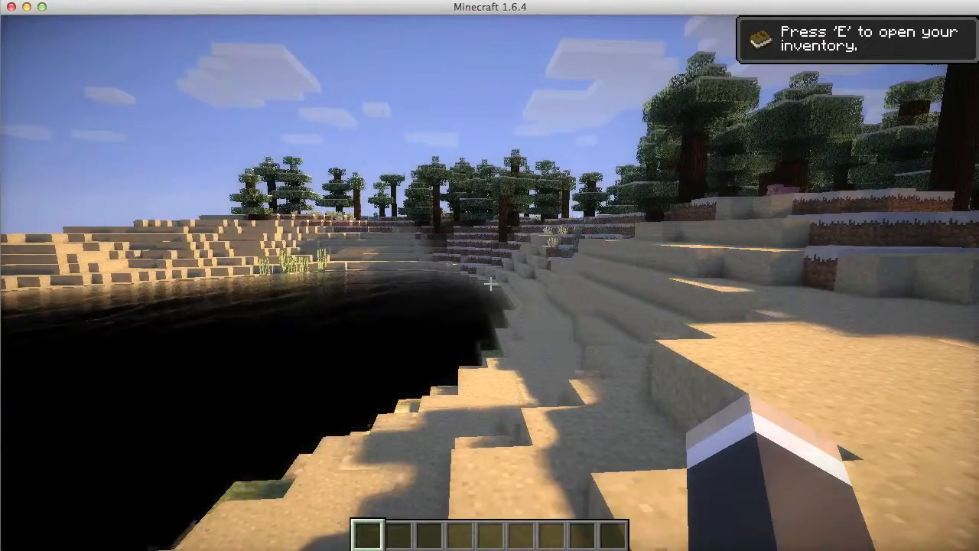
# - Leave the lakeshore world after touring the shader lighting and shadows
pyautogui.press('Escape')
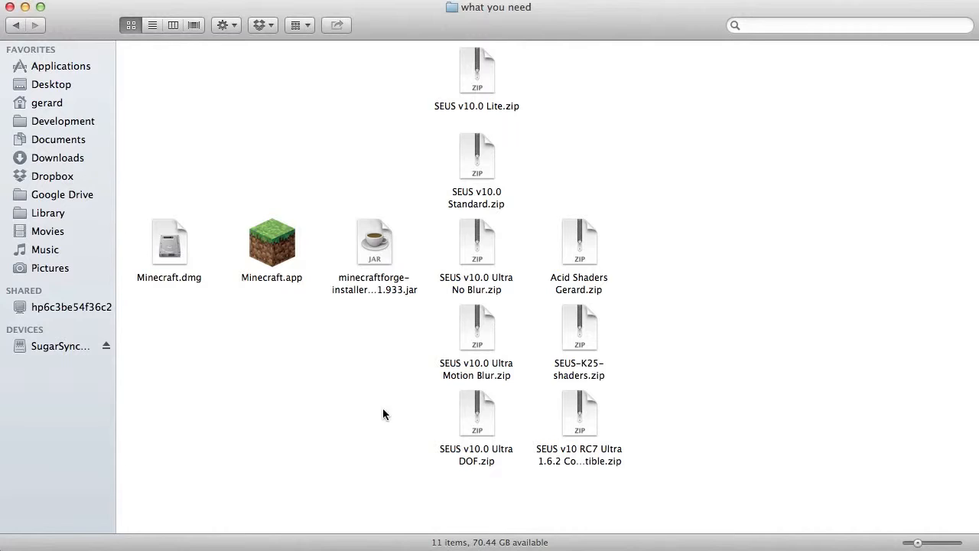
# - Copy SEUS-K25-shaders.zip into shaderpacks, then browse Library's Application Support folder
pyautogui.moveTo(579, 327); pyautogui.dragTo(697, 308)
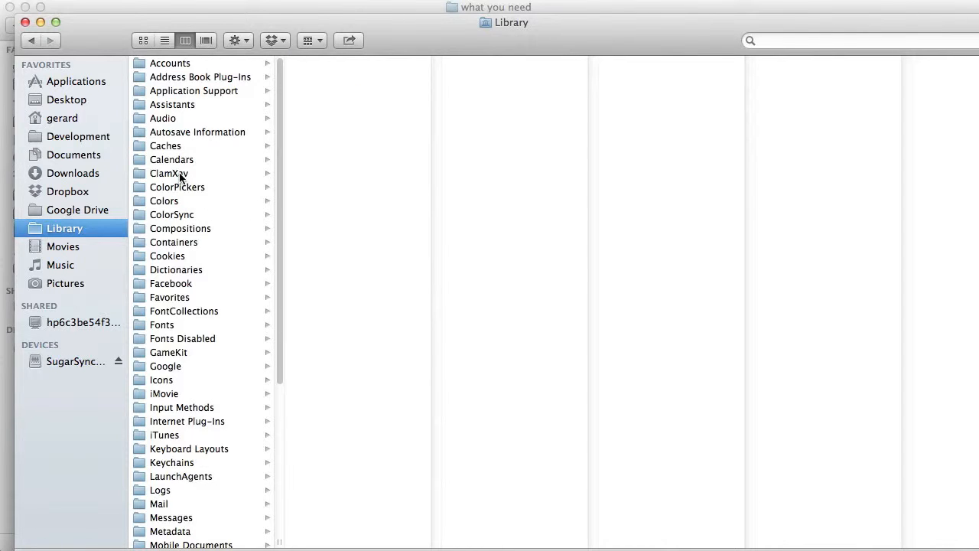
pyautogui.click(193, 90)
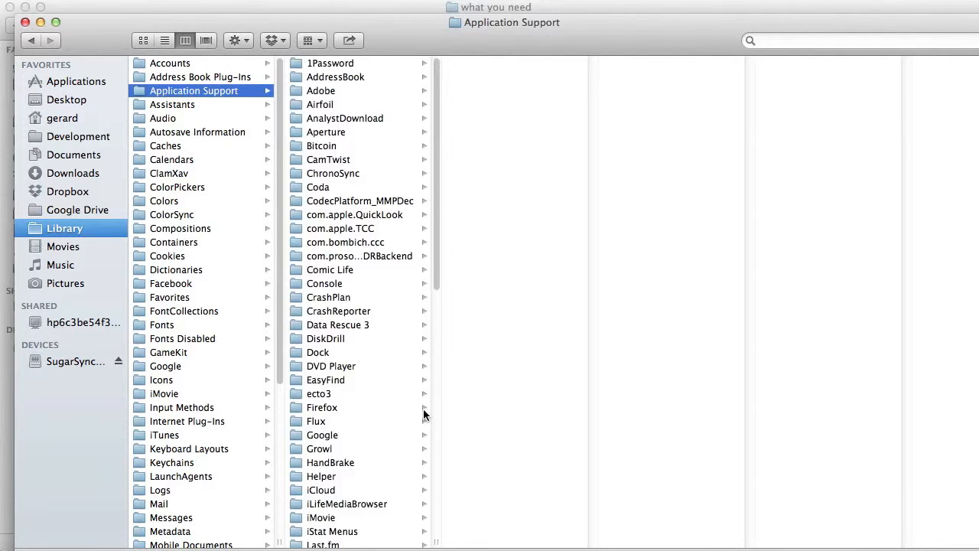
pyautogui.scroll(-3)
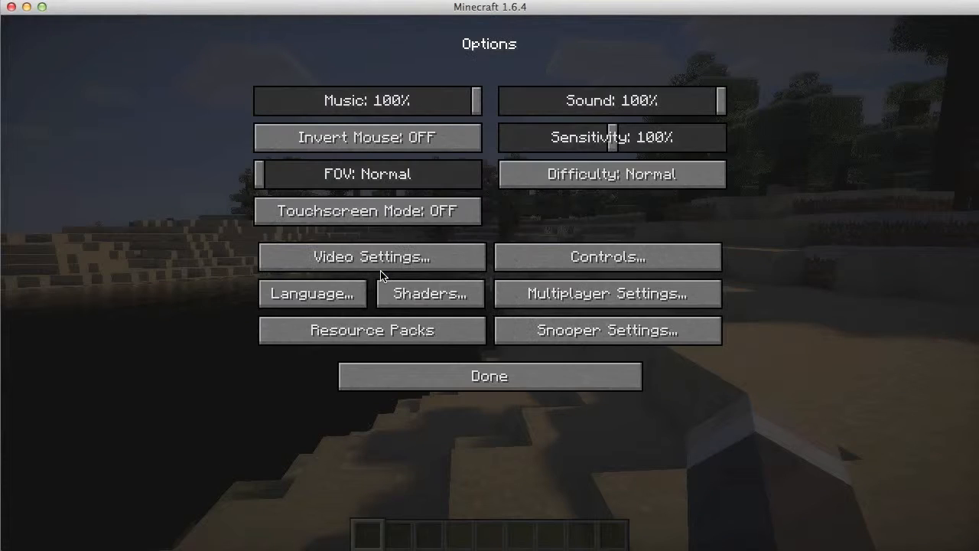
# - Select SEUS-K25-shaders.zip in the Shaders menu and resume the game
pyautogui.click(429, 293)
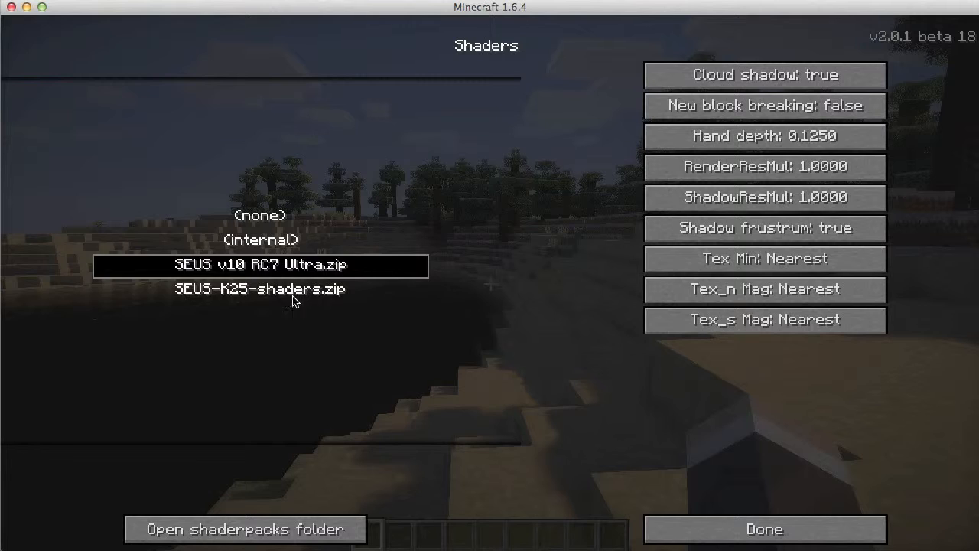
pyautogui.click(764, 529)
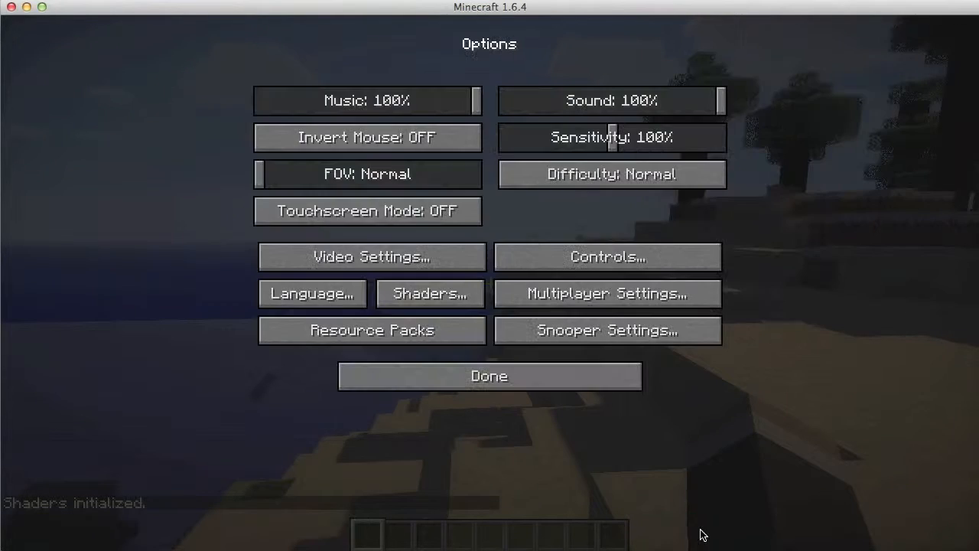
pyautogui.click(489, 376)
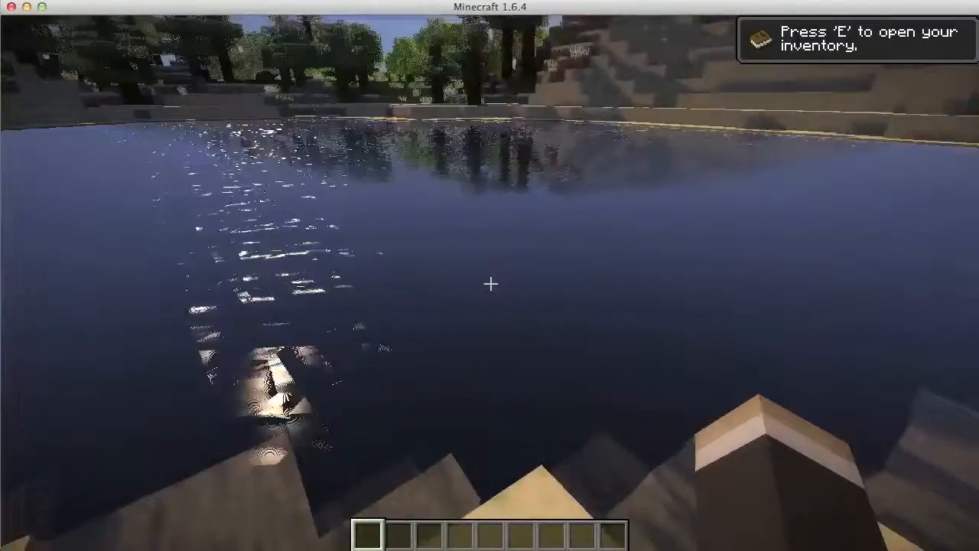
pyautogui.moveTo(490, 275)
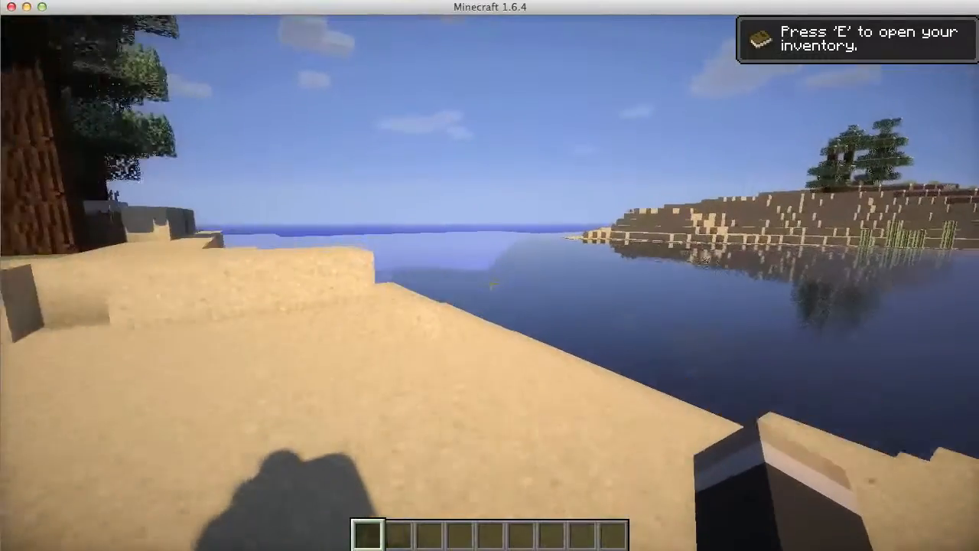
pyautogui.moveTo(489, 275)
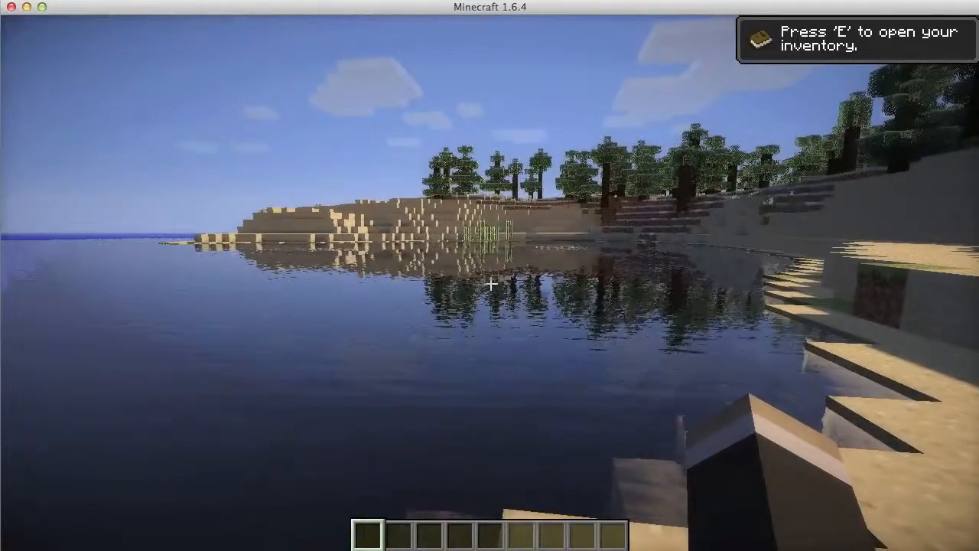
# - Show the F3 debug overlay with coordinates and loaded Forge mods
pyautogui.press('F3')
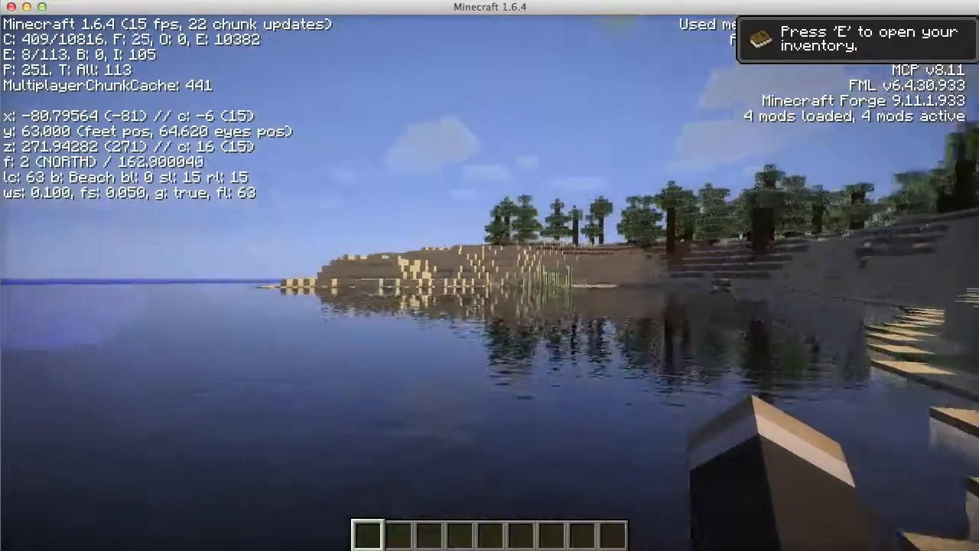
pyautogui.moveTo(490, 283)
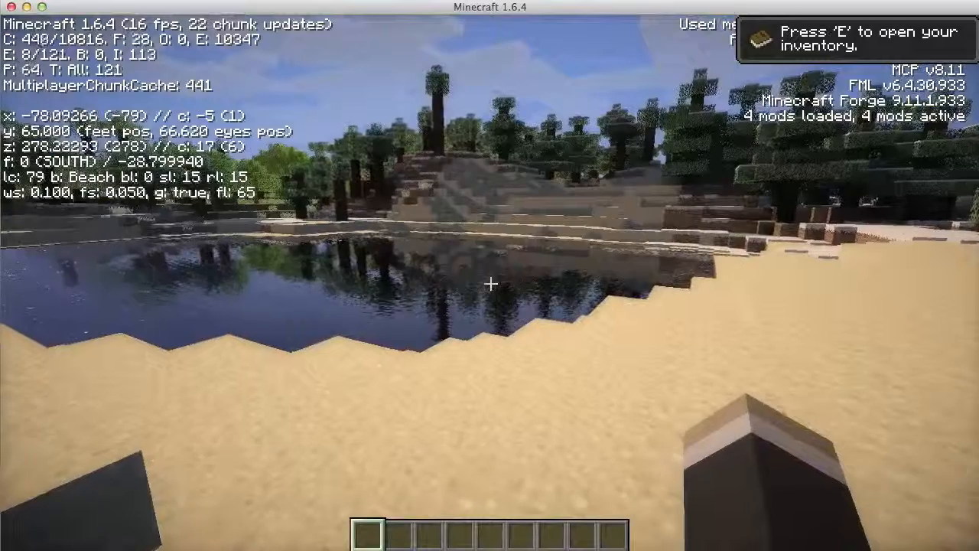
# - Pause, select SEUS v10 RC7 Ultra.zip under Shaders, and resume on the beach
pyautogui.press('Escape')
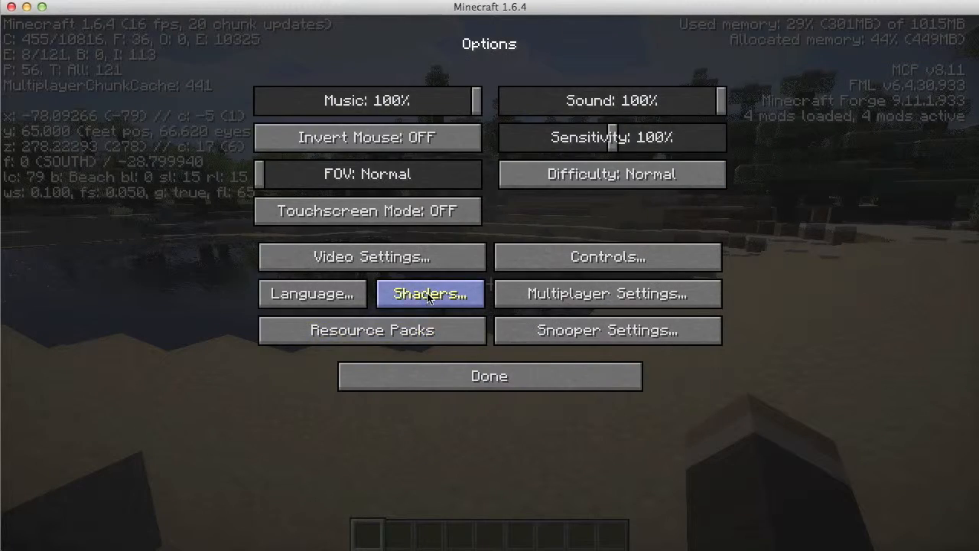
pyautogui.click(430, 293)
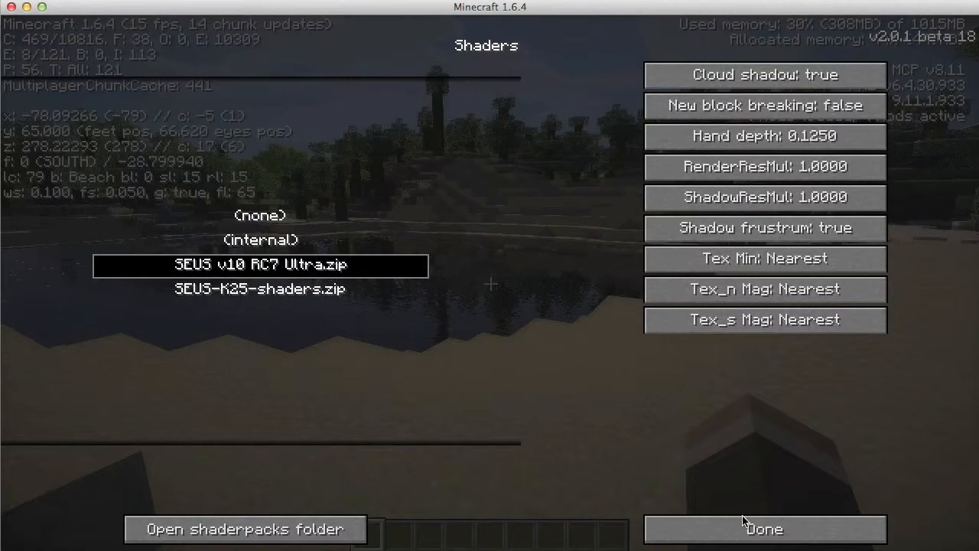
pyautogui.click(764, 529)
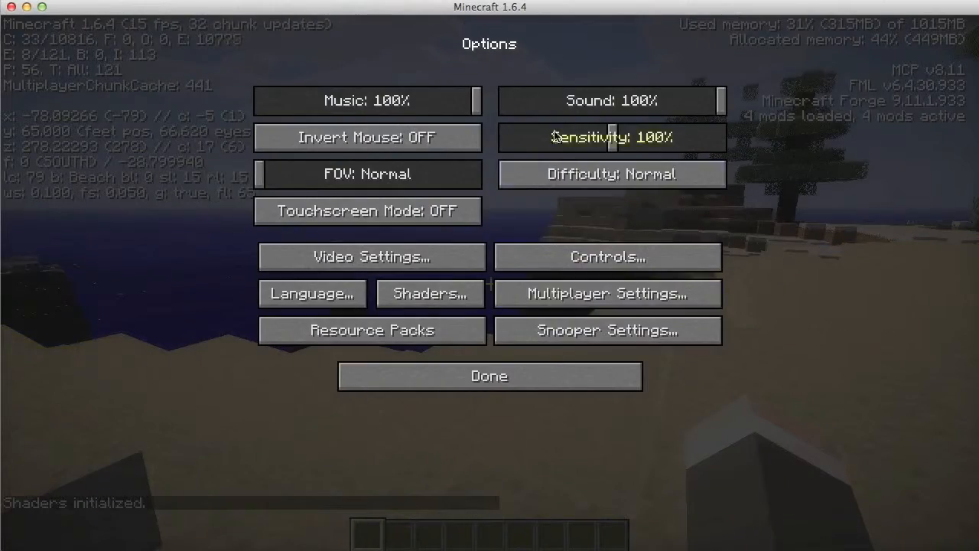
pyautogui.click(489, 376)
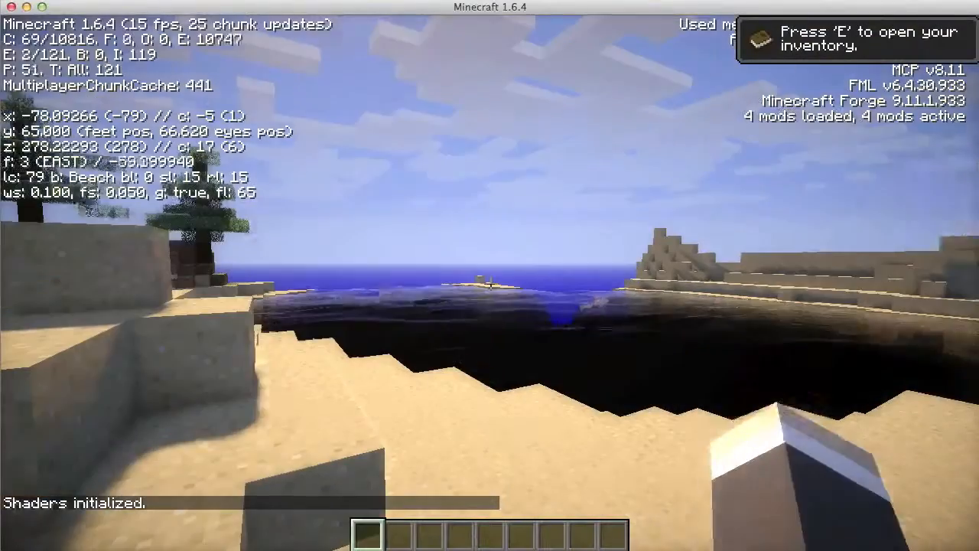